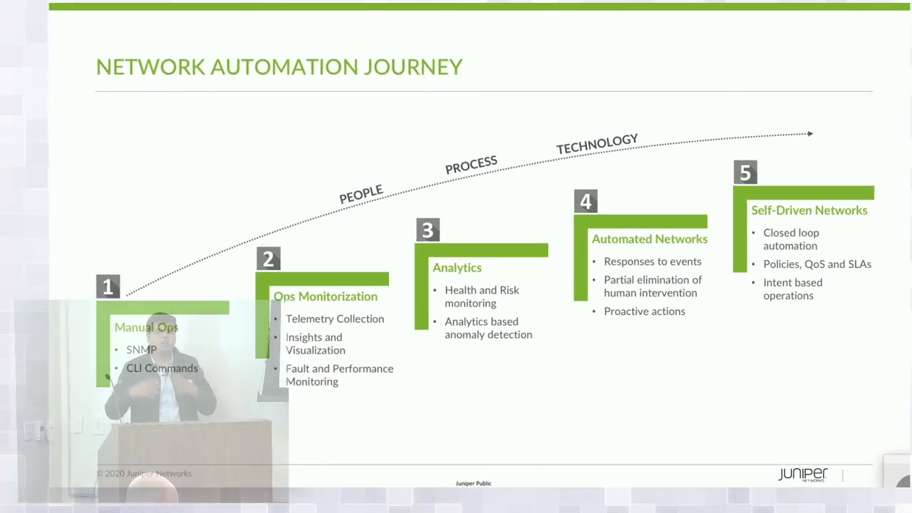
Step: Move to slide 5 on Contrail Insights' three network visibility and monitoring capabilities
key("right")
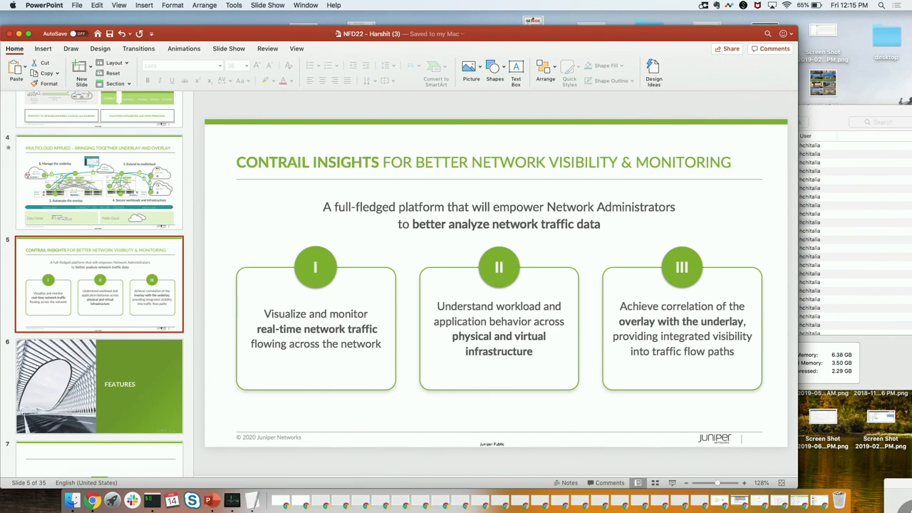
mouse_move(93, 501)
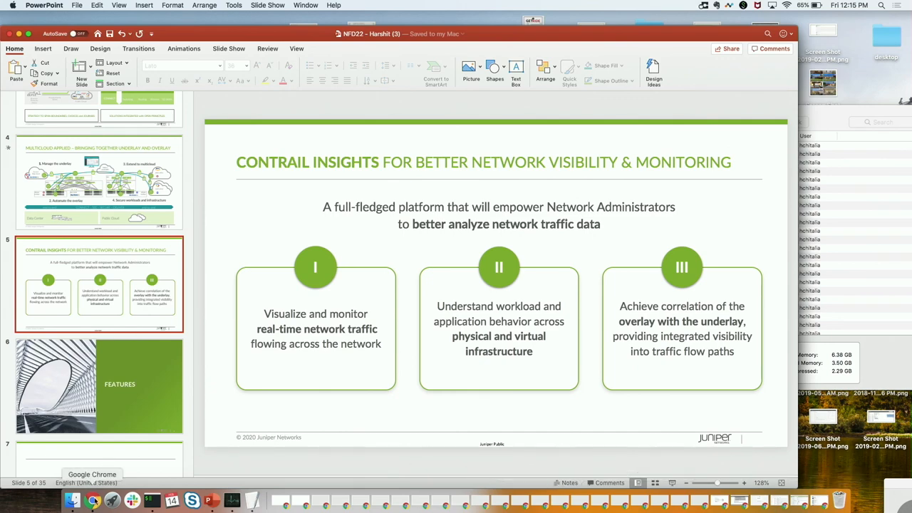
Step: Bring Chrome's Contrail Command xflow-fabric topology page to the front
left_click(92, 501)
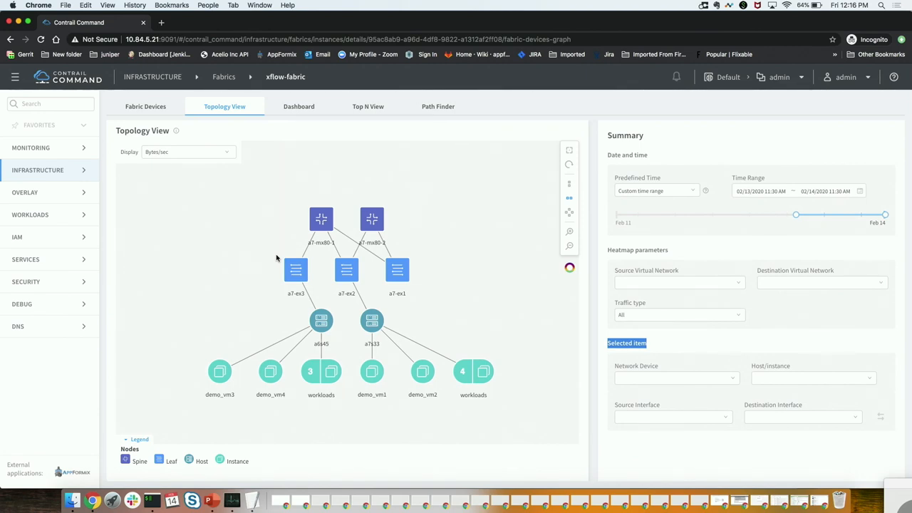
mouse_move(422, 283)
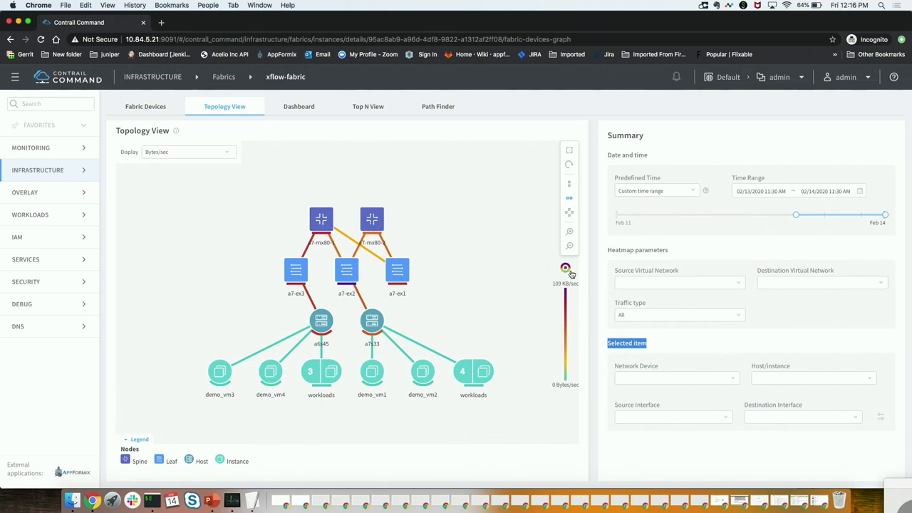
mouse_move(378, 254)
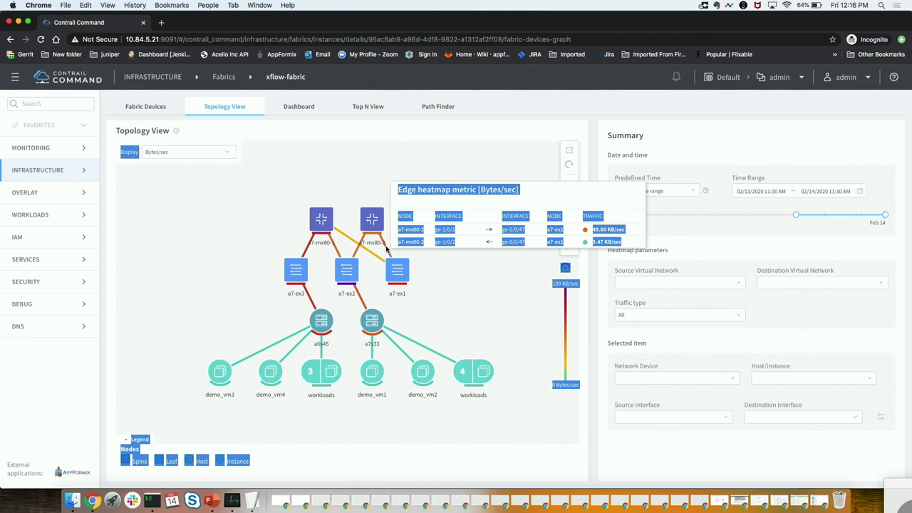
mouse_move(273, 228)
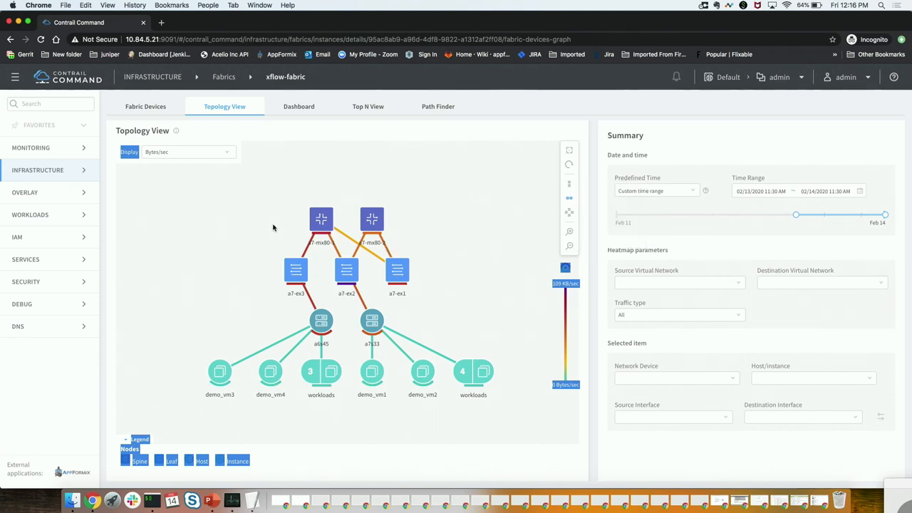
Step: Pick Memory Usage from the Display metric list, then reopen and scroll the list
left_click(188, 152)
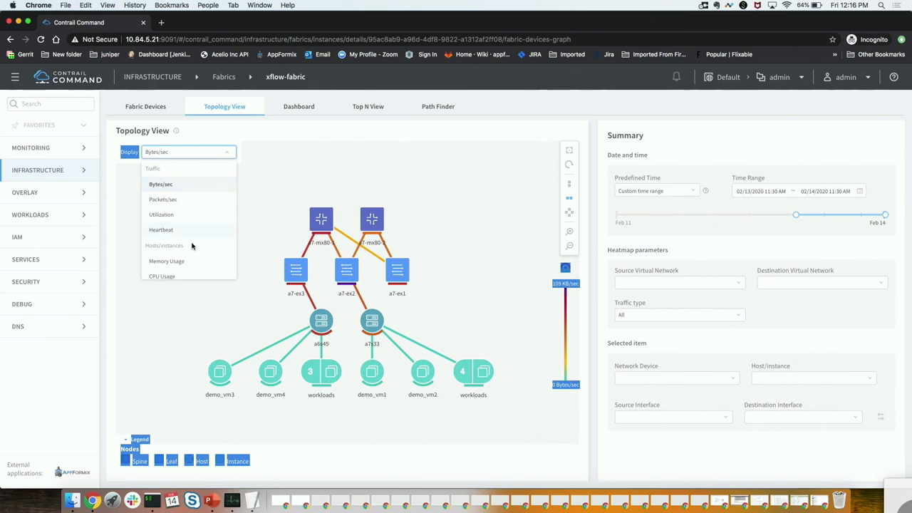
scroll("down", 3)
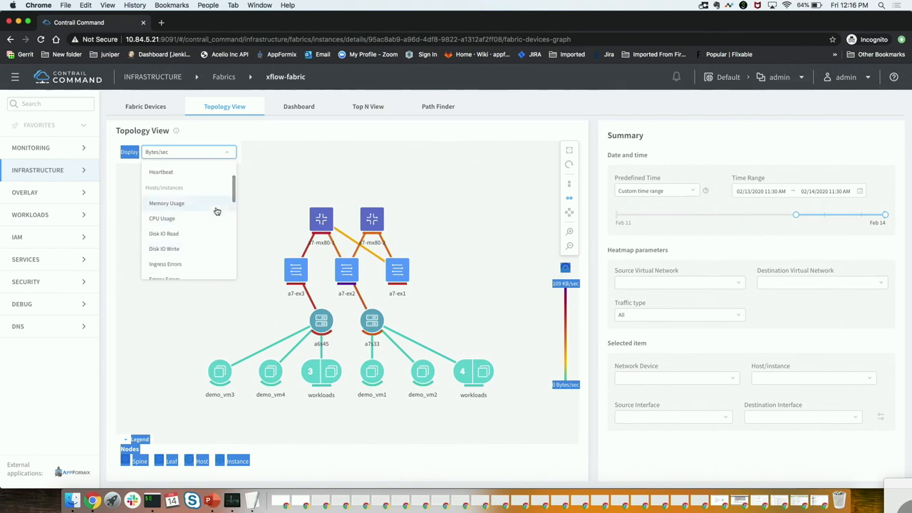
left_click(166, 204)
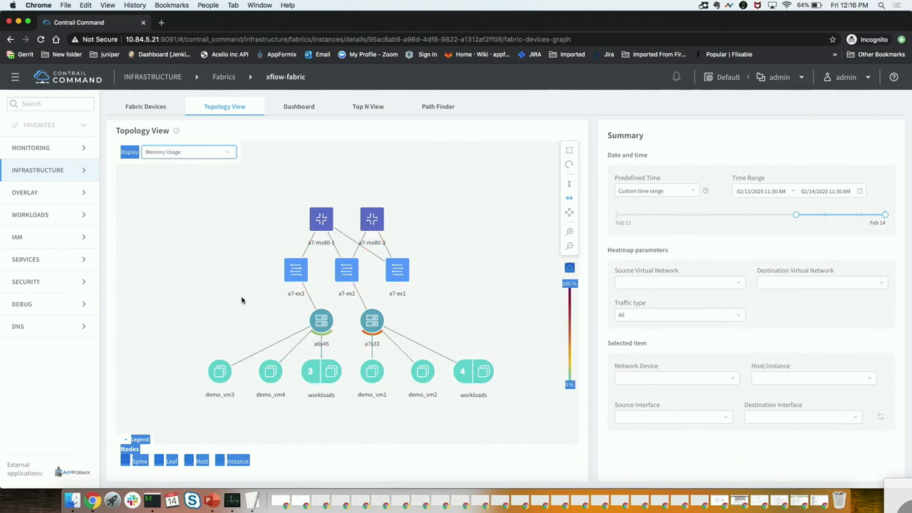
left_click(188, 152)
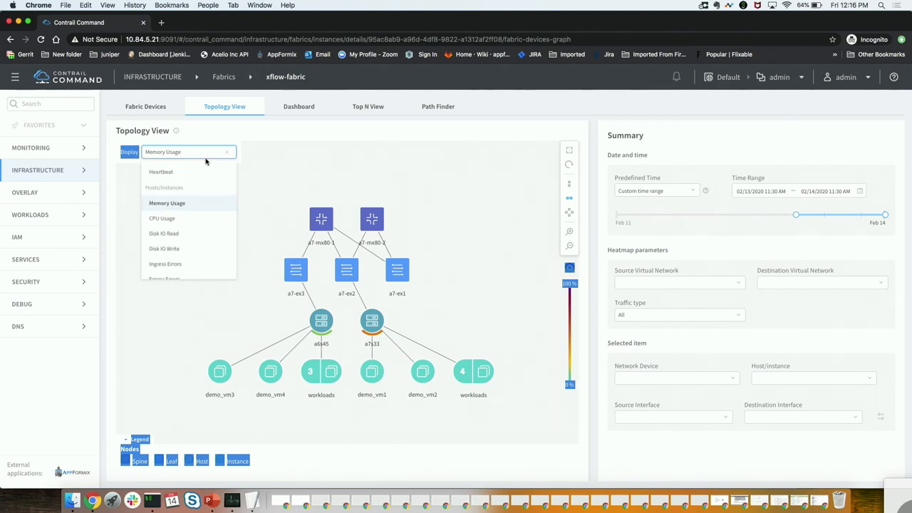
scroll("down", 3)
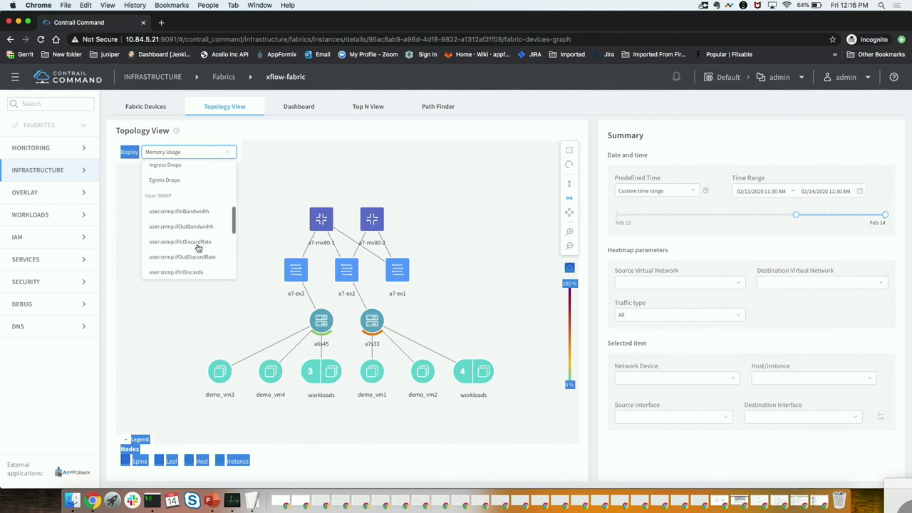
mouse_move(179, 242)
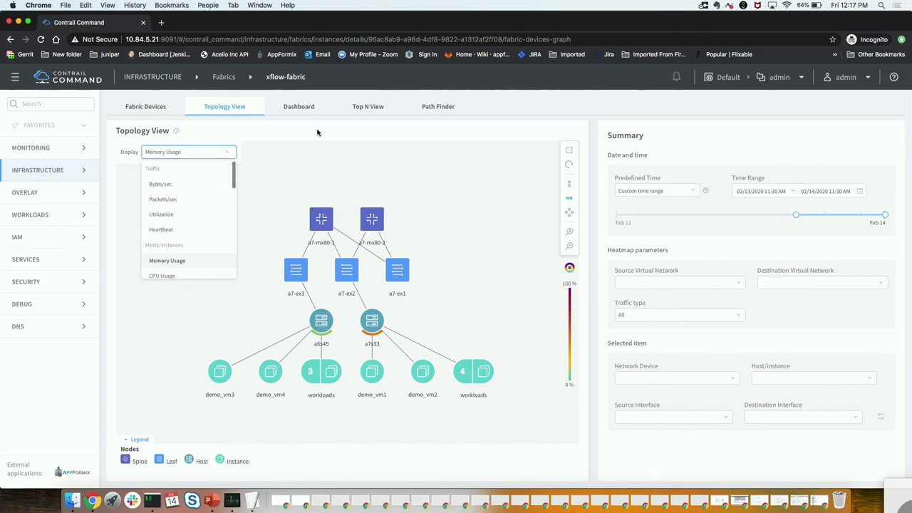
Step: Close the metric list and switch the topology to a free-form node layout
left_click(188, 151)
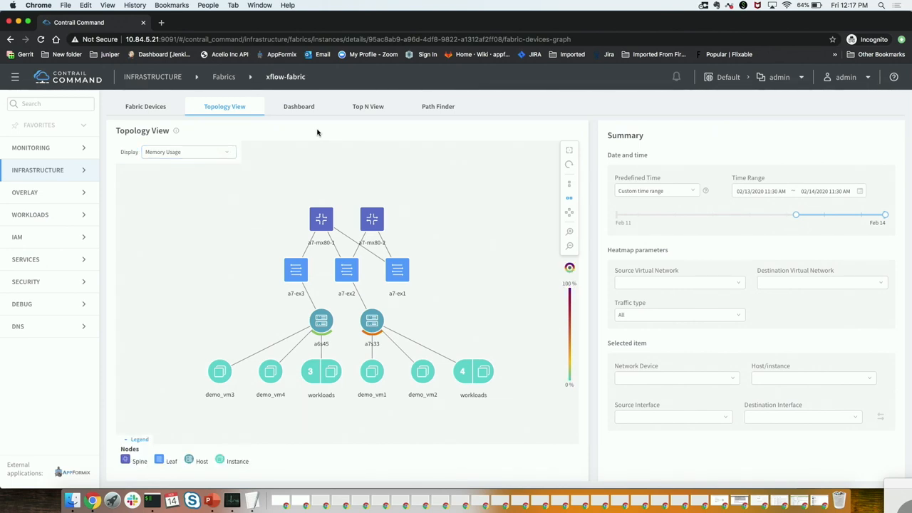
mouse_move(544, 207)
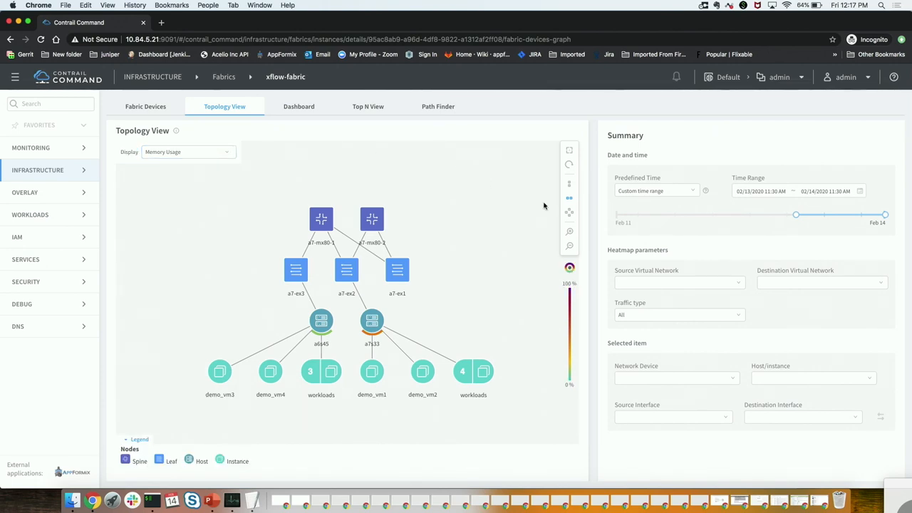
mouse_move(561, 194)
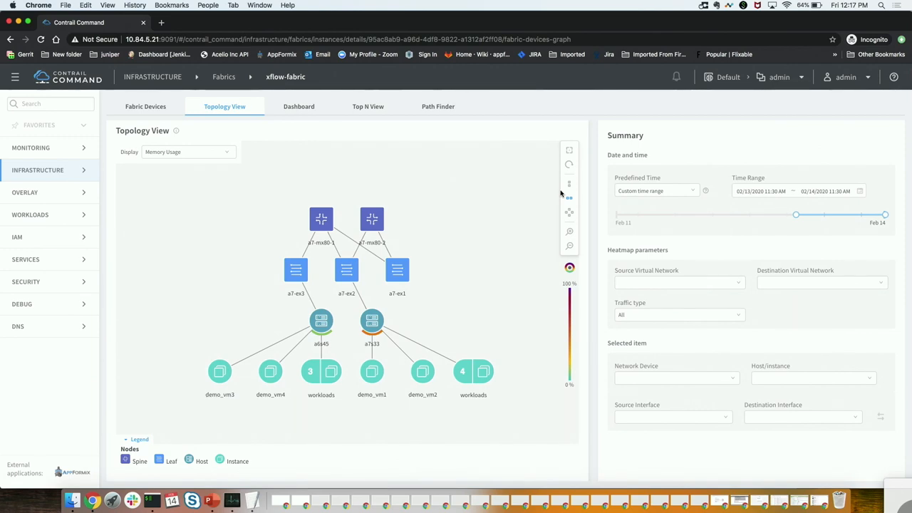
left_click(569, 184)
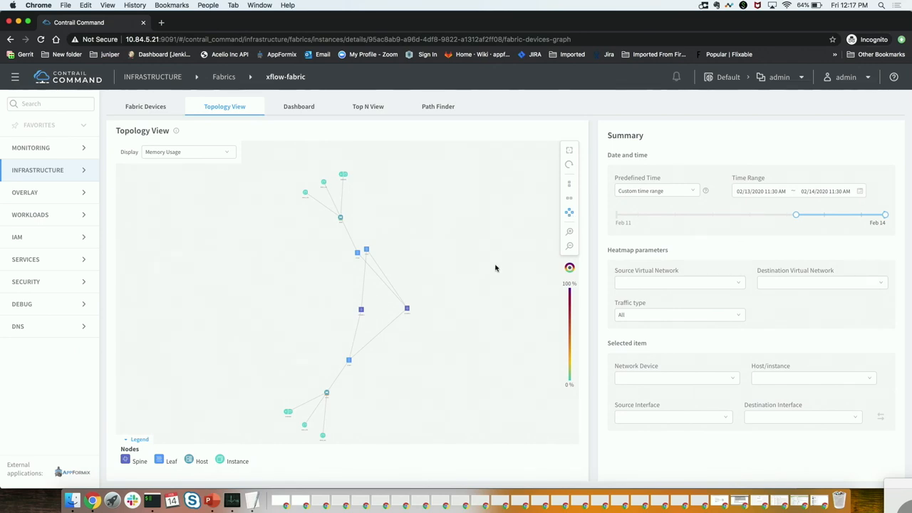
mouse_move(307, 422)
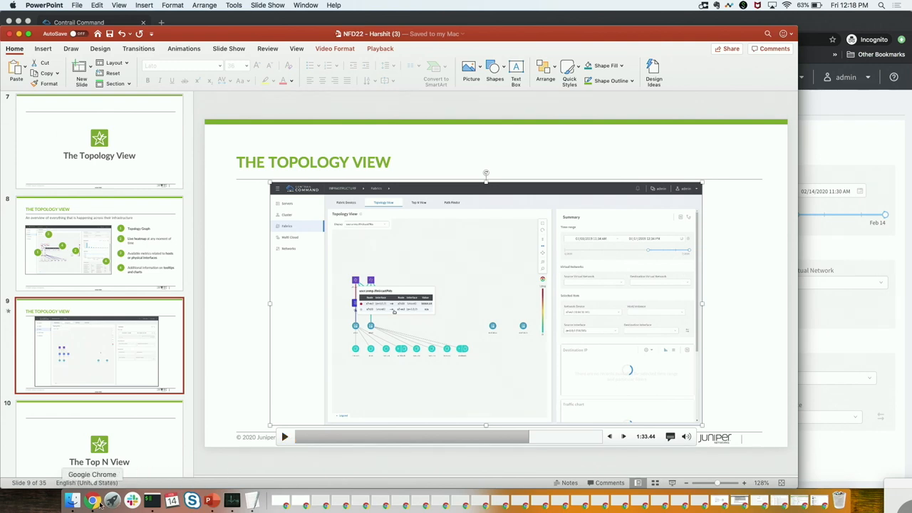
left_click(93, 501)
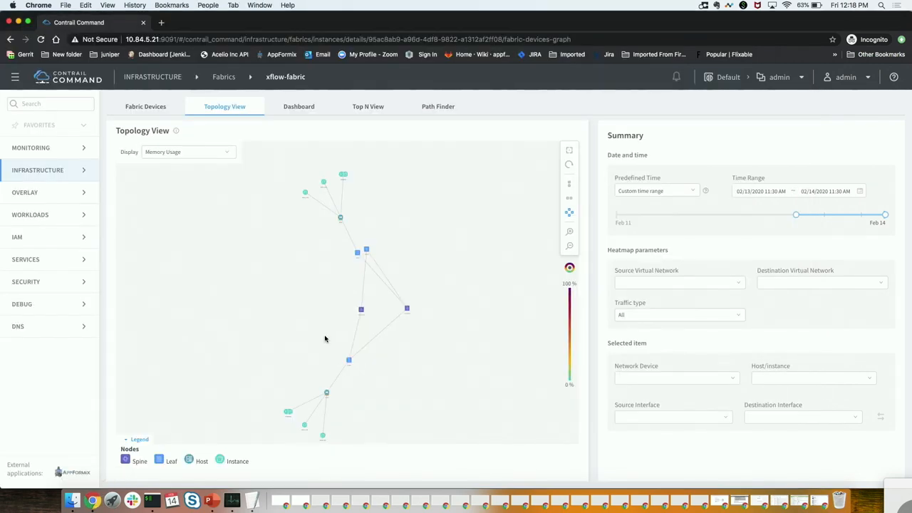
mouse_move(363, 125)
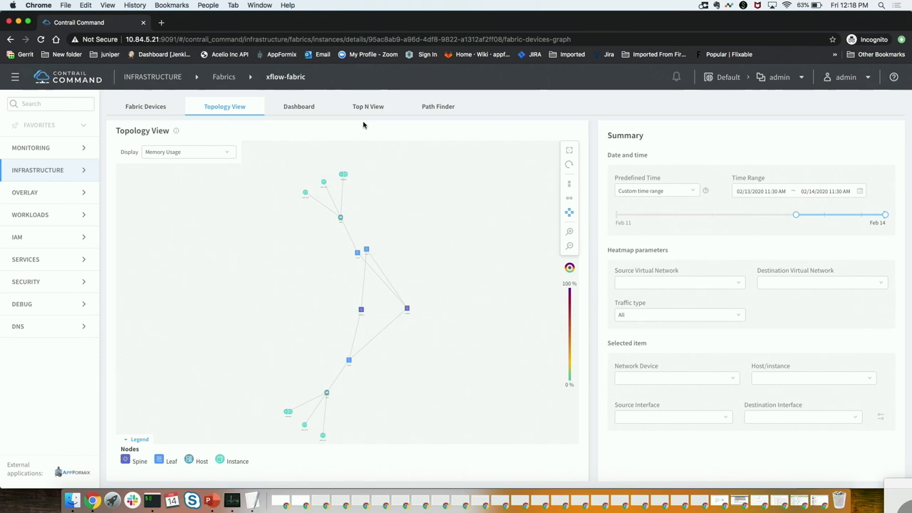
Step: Show xflow-fabric's Top N flow records as a table in Top N View
left_click(368, 106)
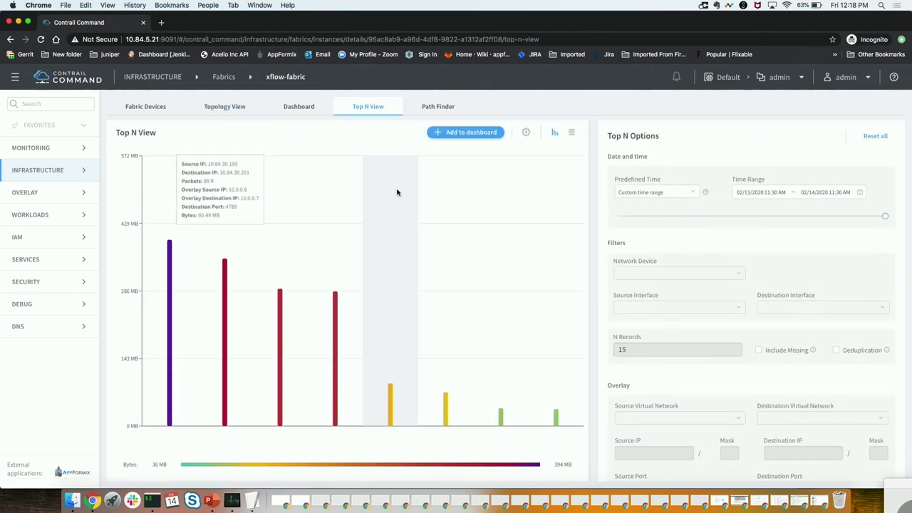
mouse_move(571, 132)
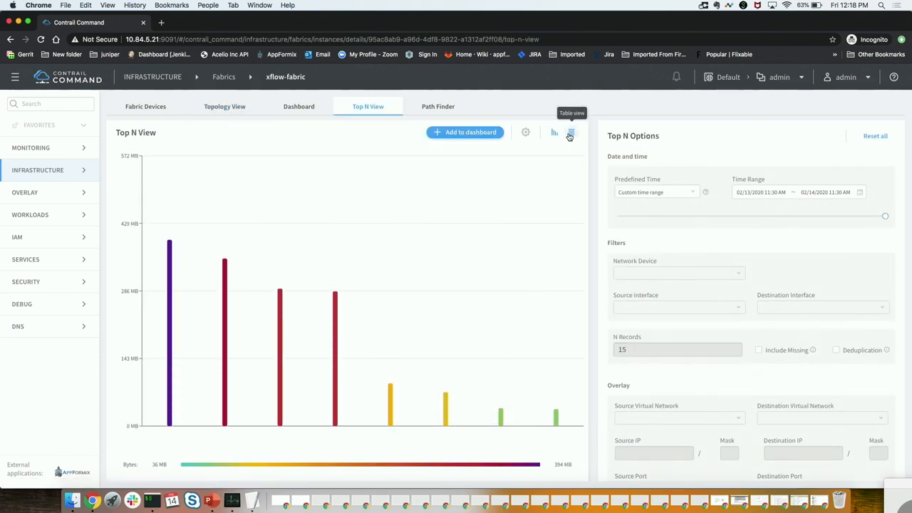
left_click(571, 133)
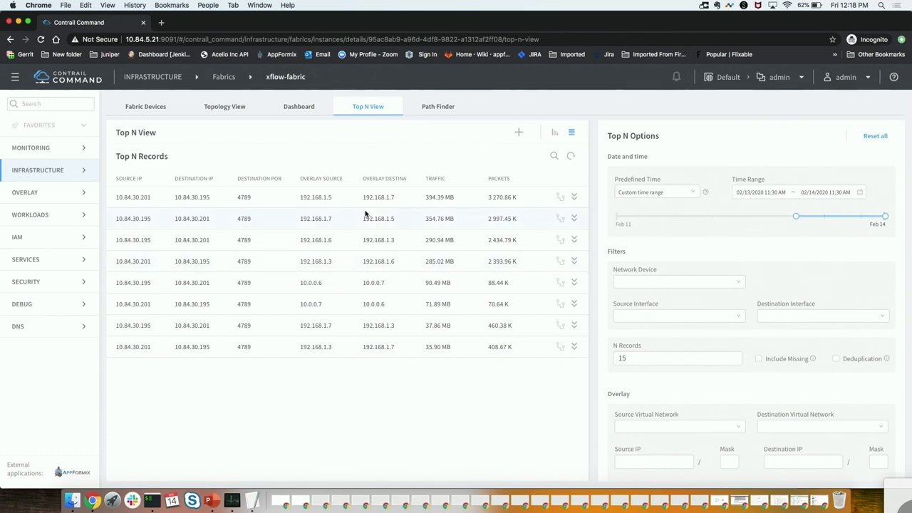
mouse_move(301, 178)
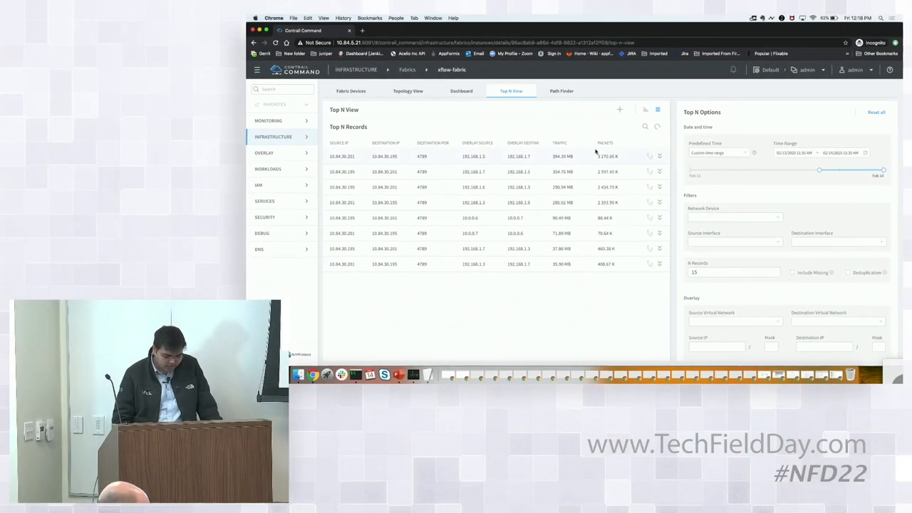
left_click(659, 156)
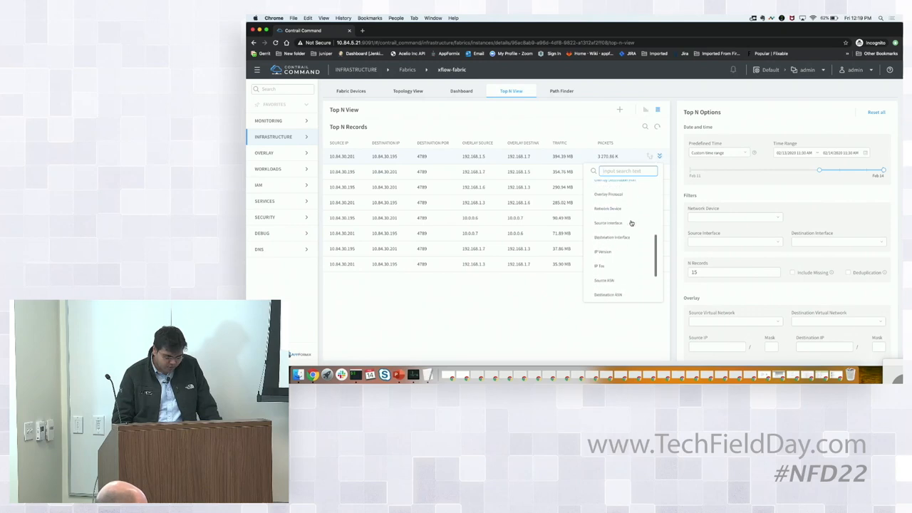
Step: Scroll the column chooser through extra flow fields such as ASN and MAC address
scroll("down", 3)
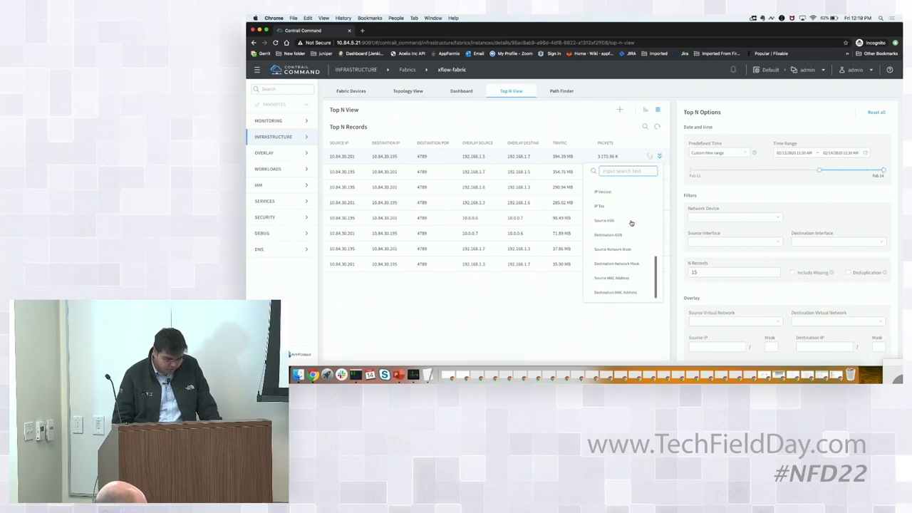
scroll("down", 3)
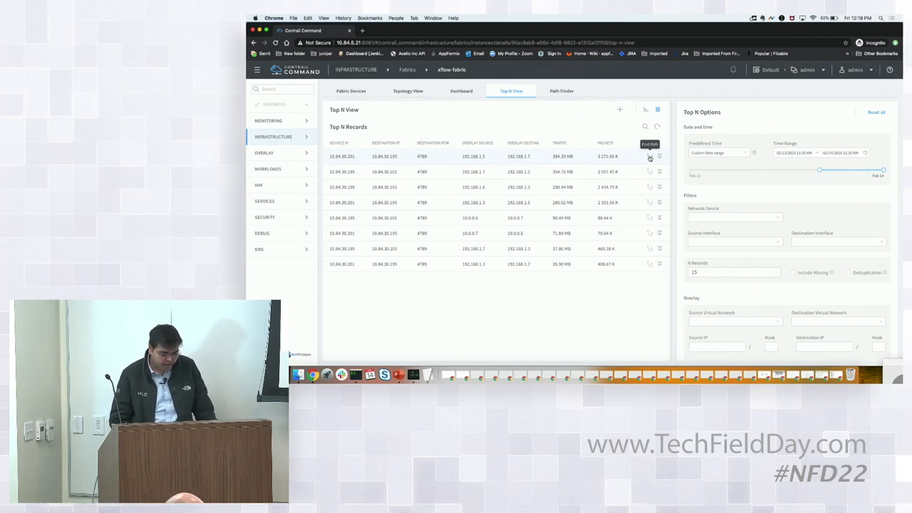
Step: Trace the top demo_vm2-to-demo_vm4 flow through leaves and spine in Path Finder
left_click(561, 90)
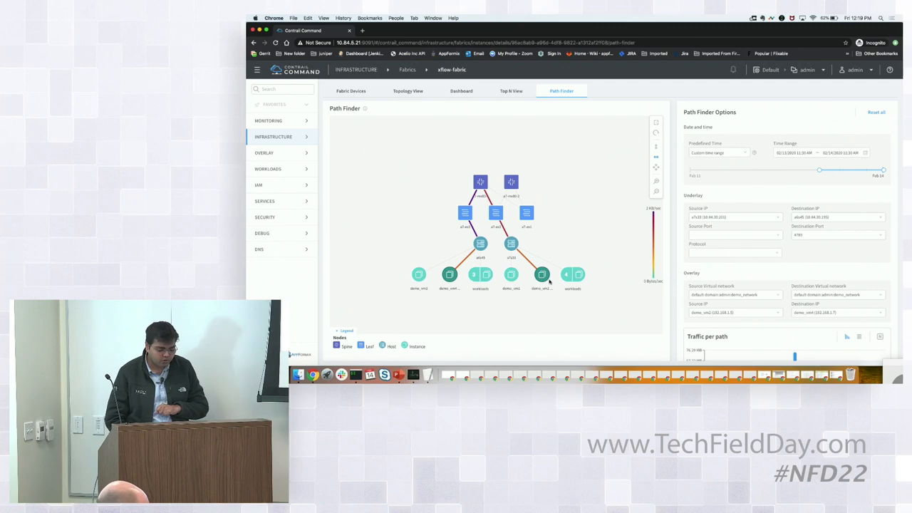
mouse_move(498, 255)
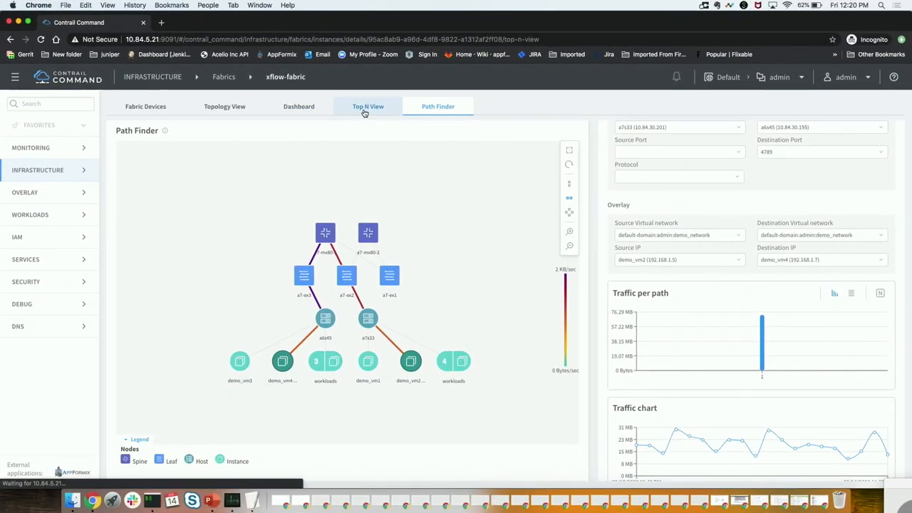
Step: View the dashboard's IP, port, protocol and MAC breakdowns, then return to Top N records
left_click(367, 107)
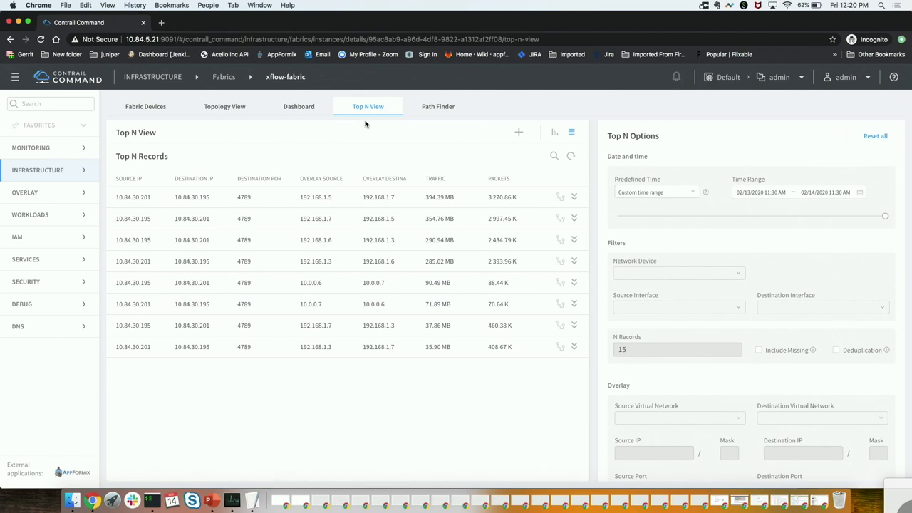
left_click(299, 106)
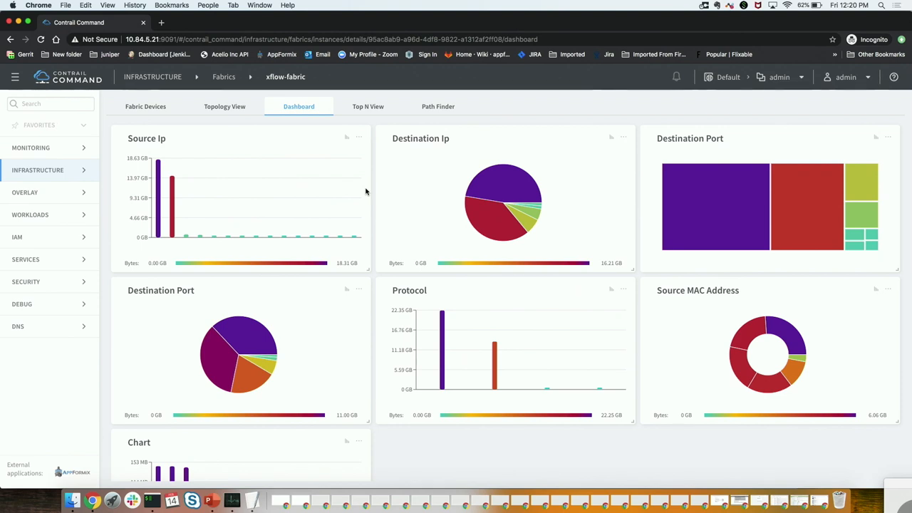
left_click(368, 106)
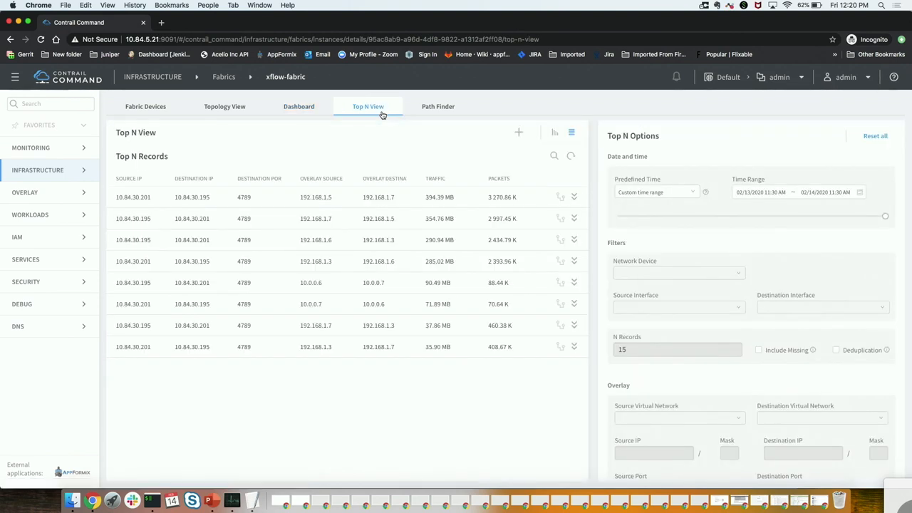
mouse_move(285, 194)
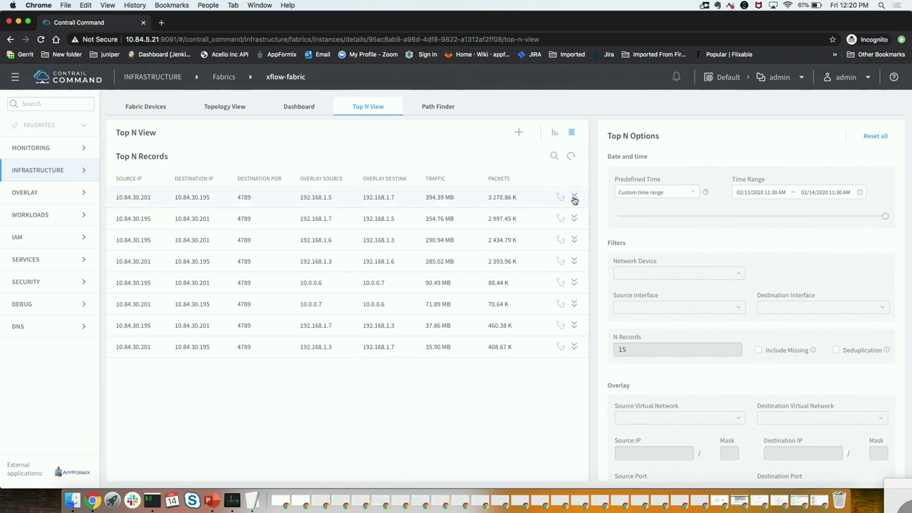
Step: Chart the 192.168.1.5 to 192.168.1.7 flow, add it to the dashboard, and scroll to it
left_click(574, 197)
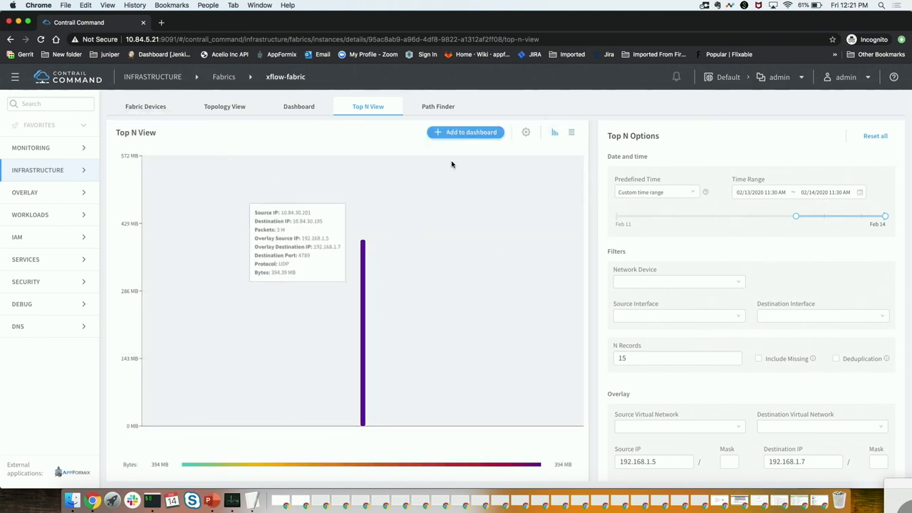
mouse_move(466, 132)
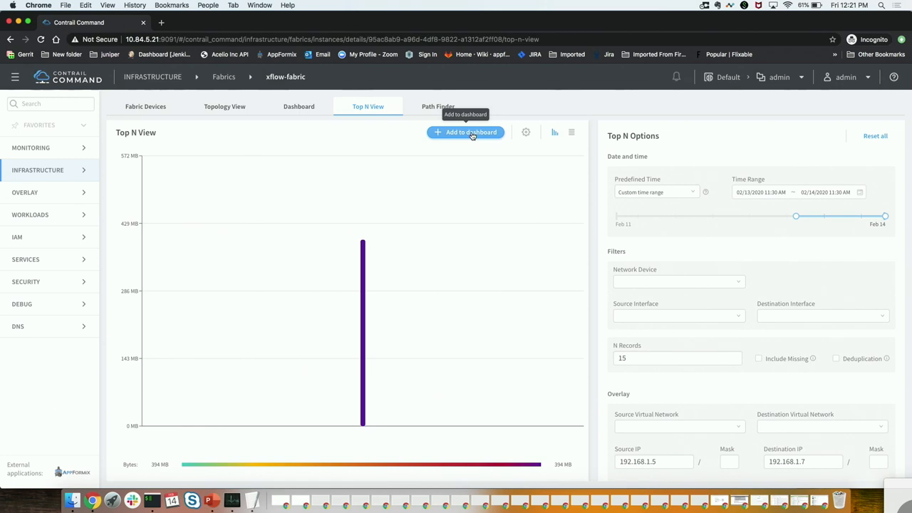
left_click(299, 107)
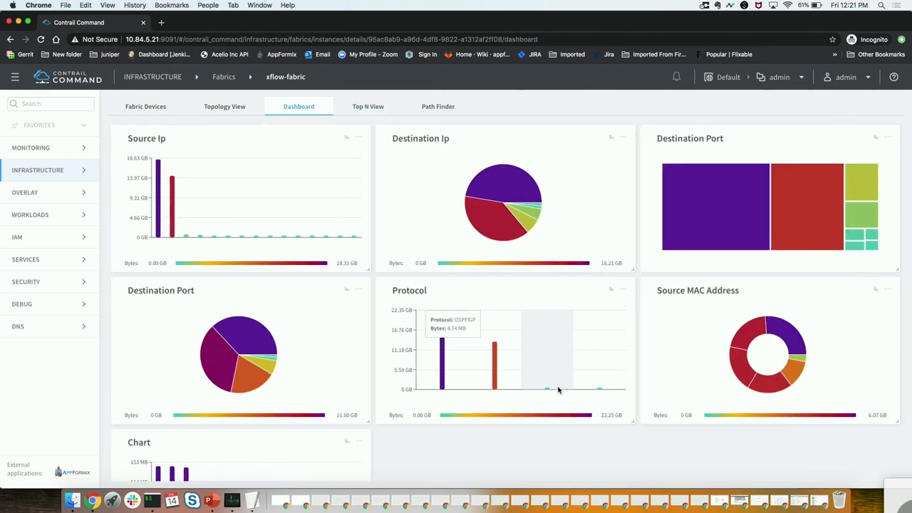
scroll("down", 3)
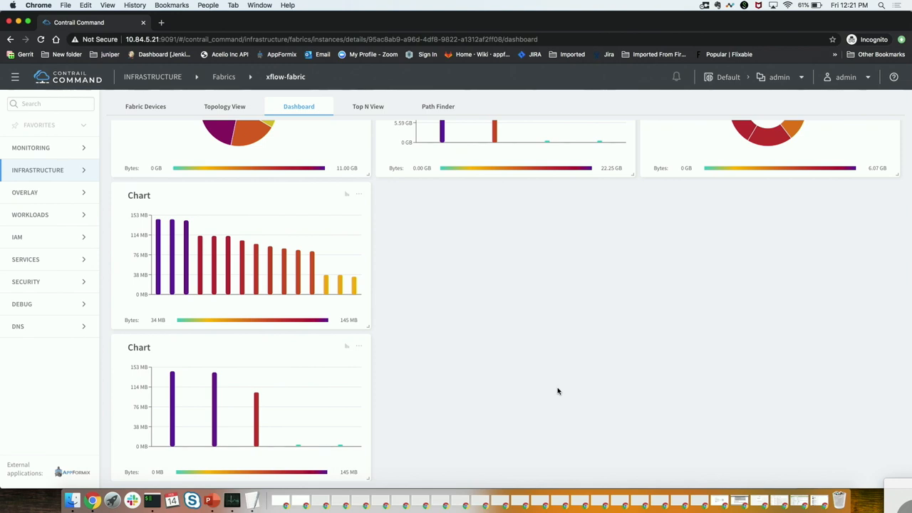
mouse_move(352, 474)
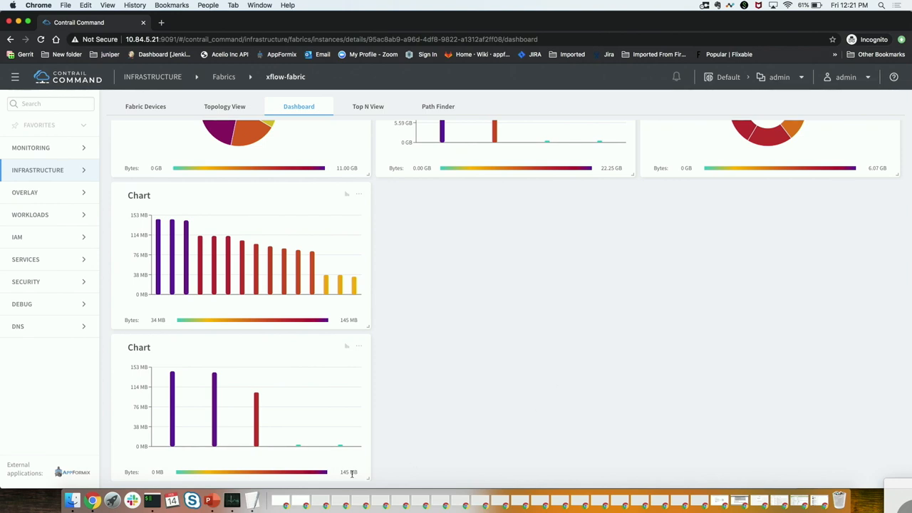
mouse_move(212, 500)
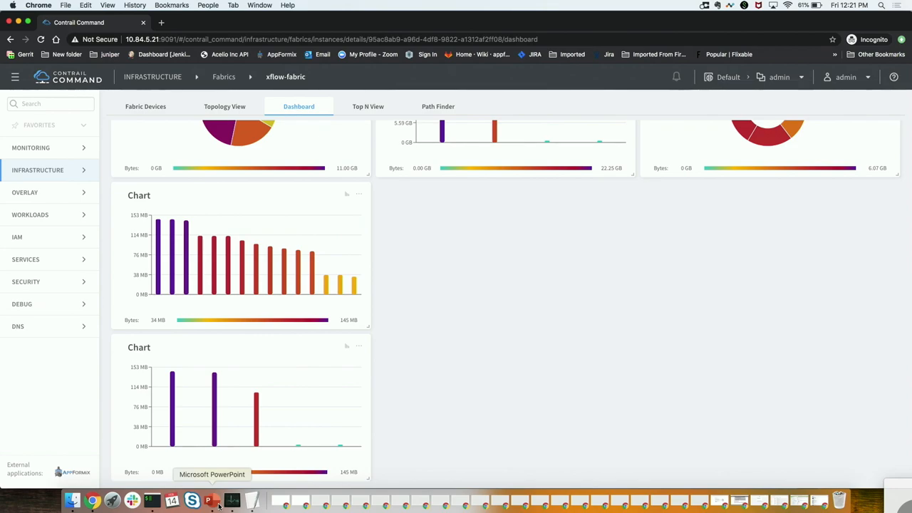
mouse_move(216, 506)
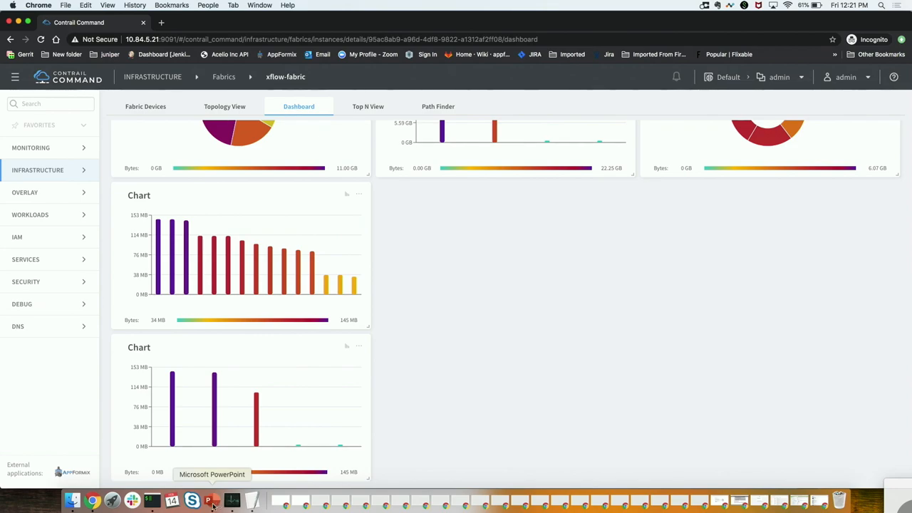
Step: In Topology View, colour the links by Utilization on a 0–100% scale
left_click(225, 106)
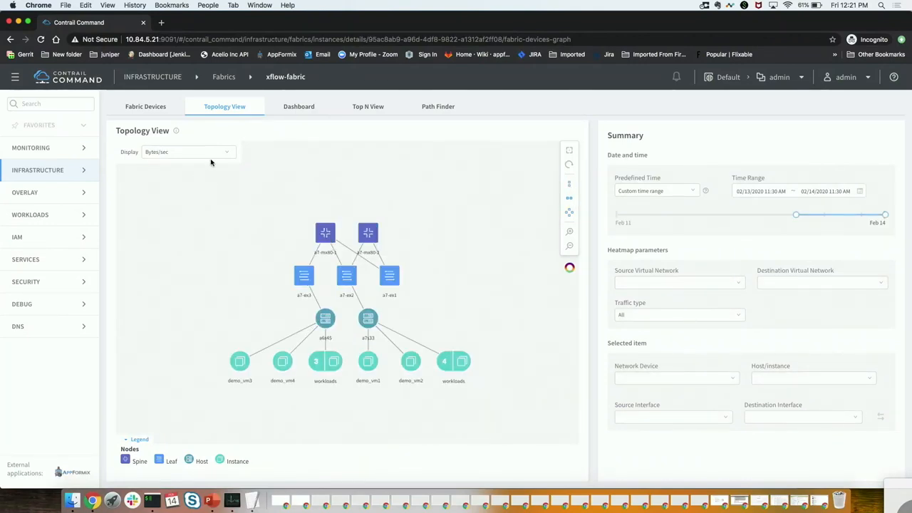
left_click(187, 152)
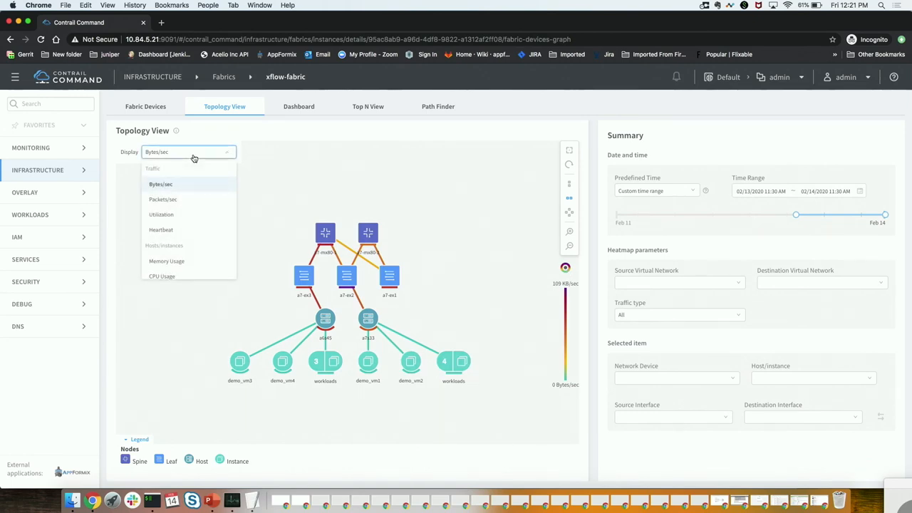
left_click(161, 214)
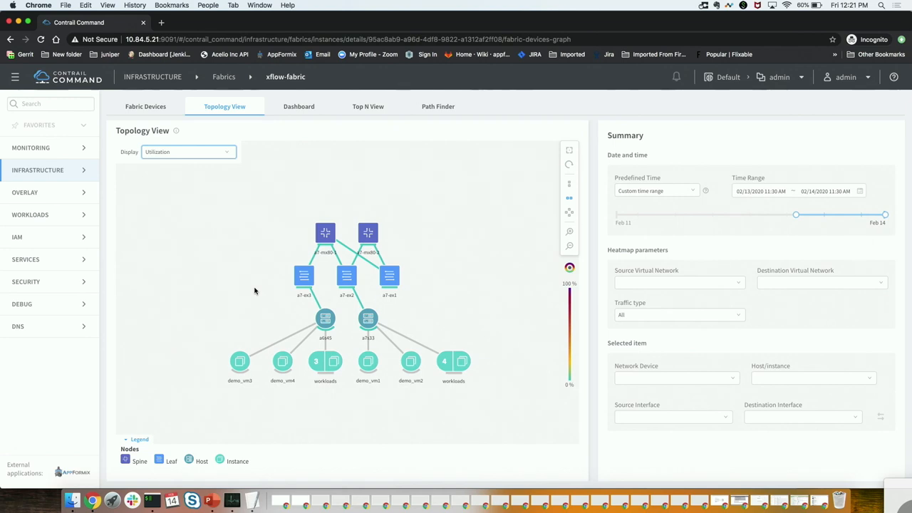
mouse_move(318, 299)
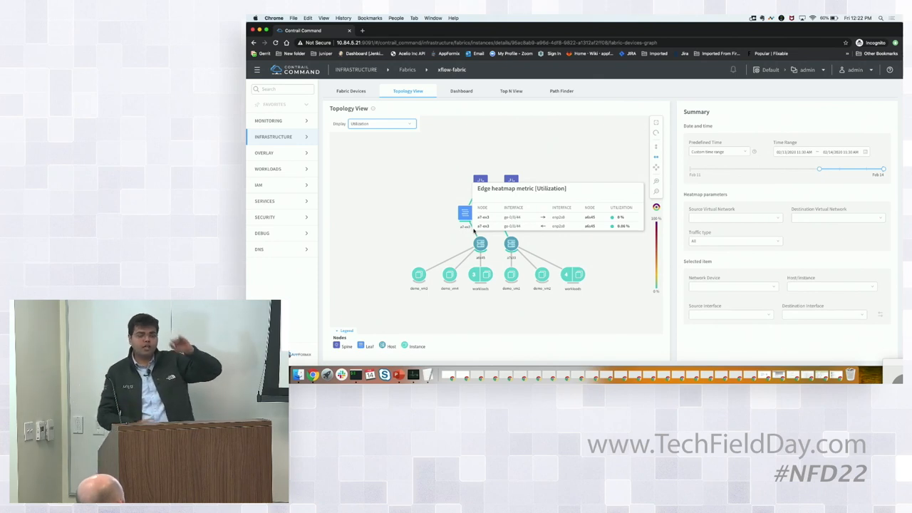
mouse_move(488, 144)
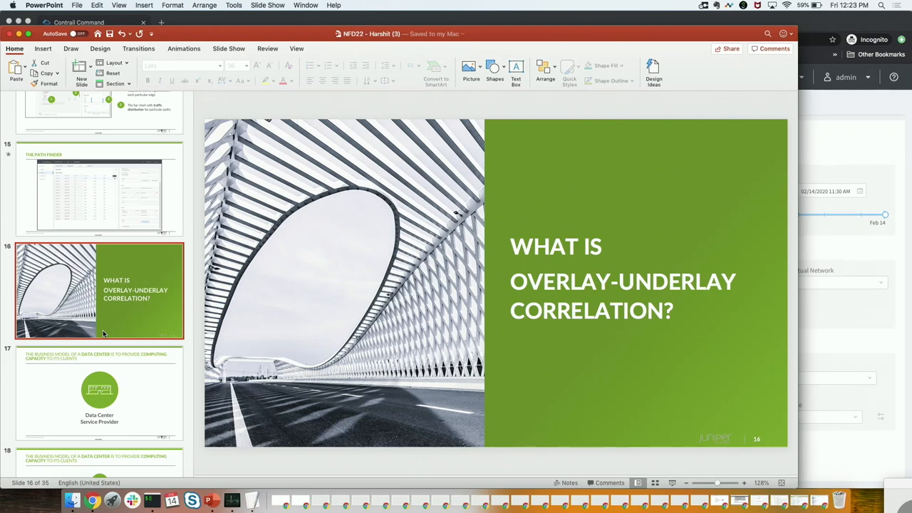
Step: Scroll the slide thumbnails and go to slide 17, 'Use Case Examples: Scenario I'
scroll("down", 3)
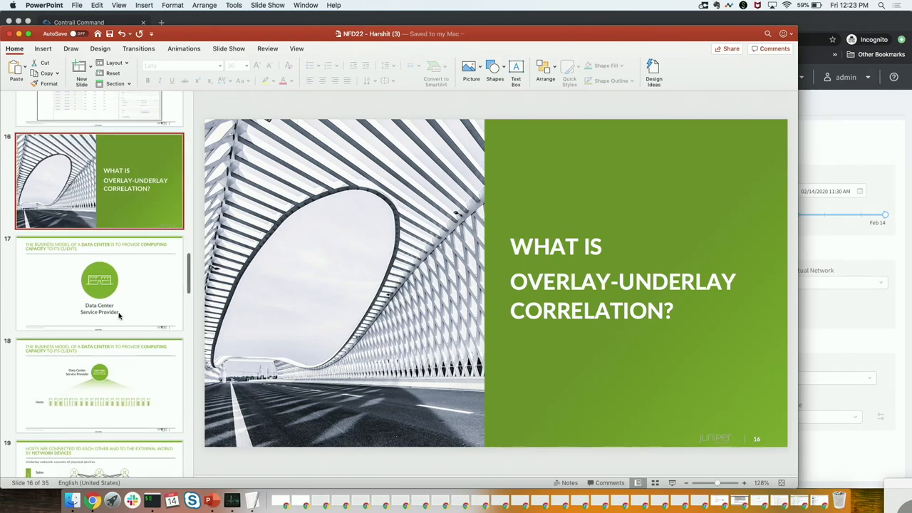
left_click(99, 283)
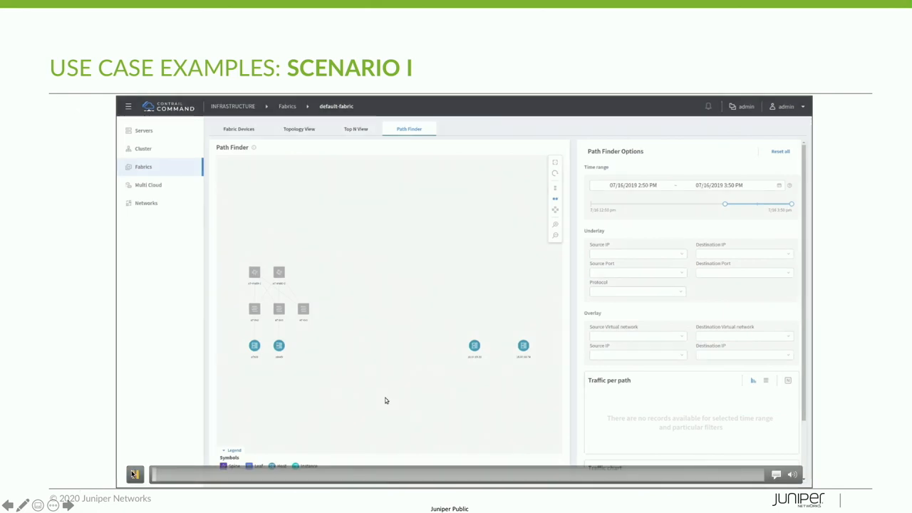
Step: Play, pause and resume the Scenario I Path Finder video as instance 2.2.2.4 is chosen
left_click(630, 354)
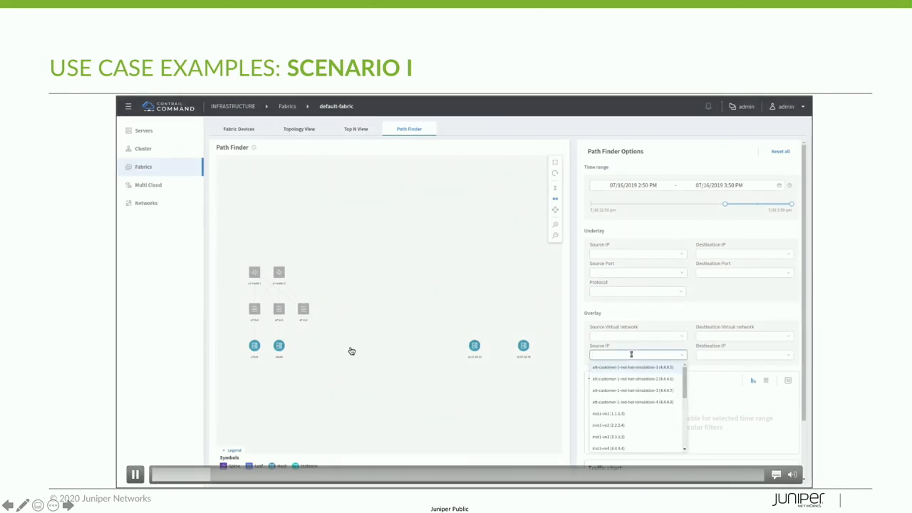
mouse_move(618, 426)
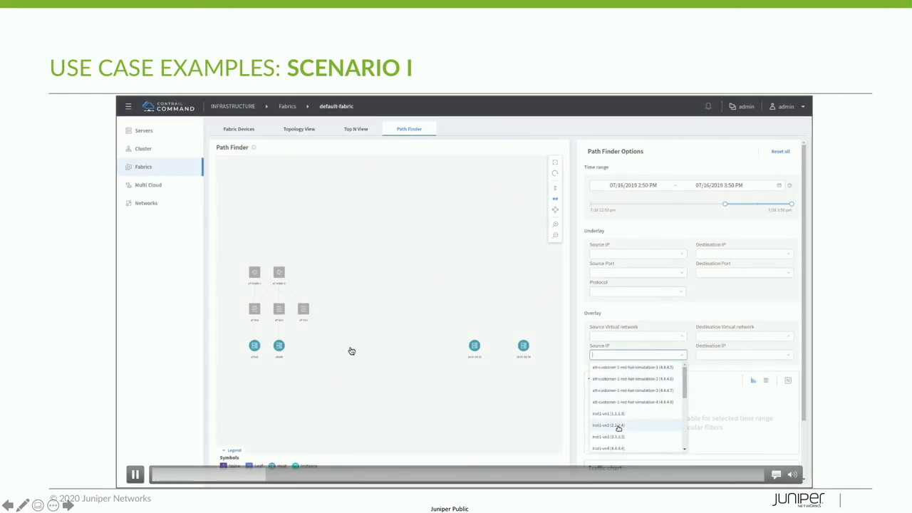
left_click(609, 425)
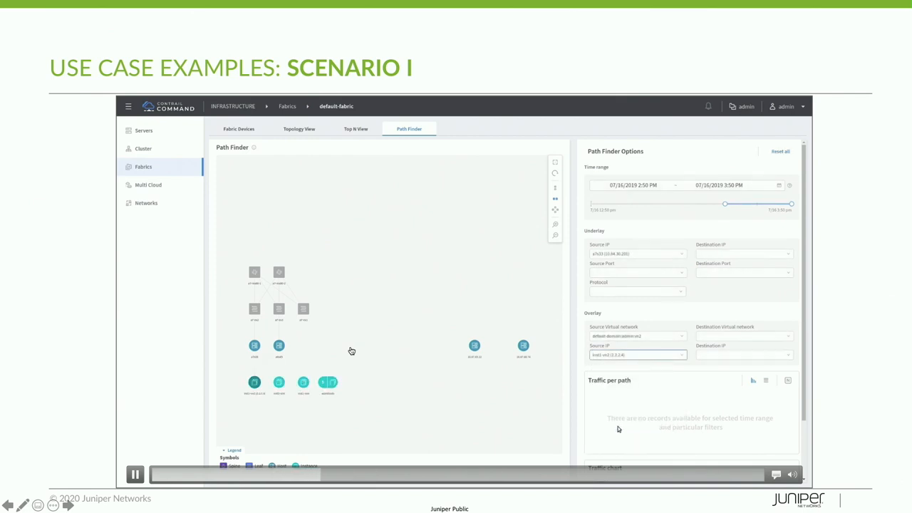
left_click(743, 355)
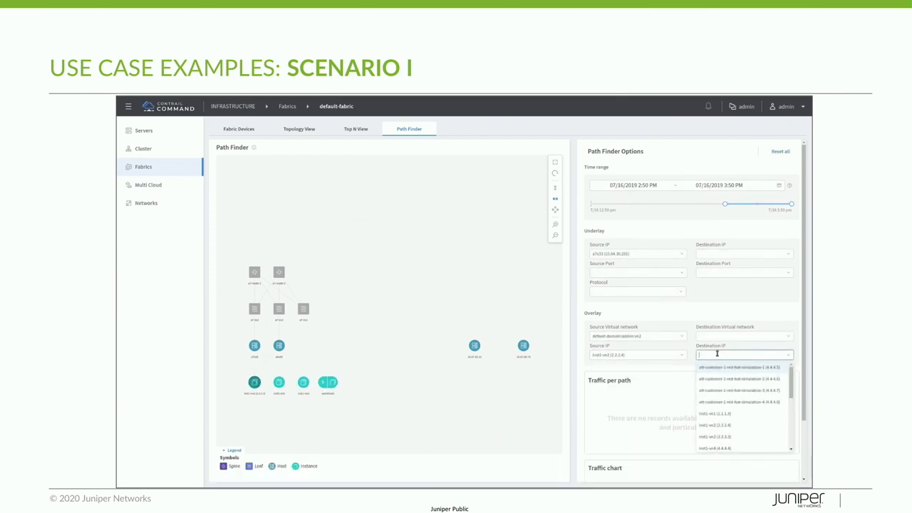
mouse_move(716, 437)
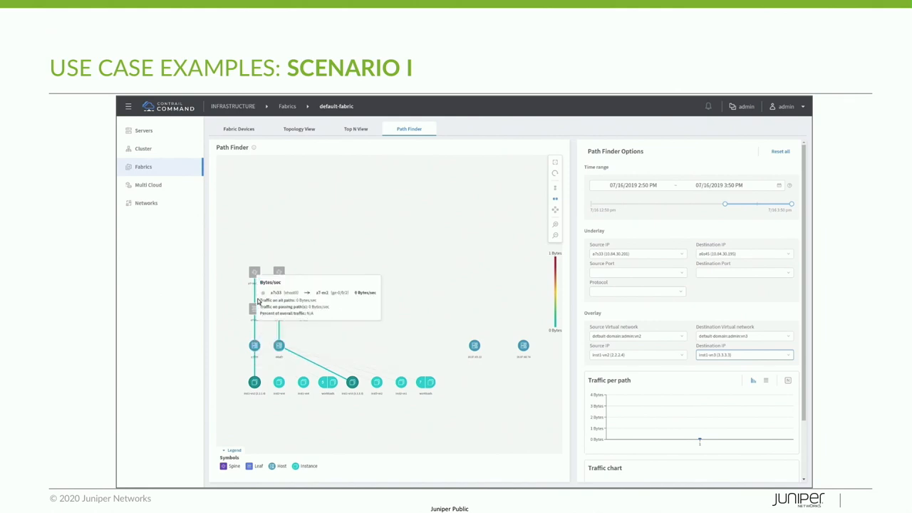
mouse_move(280, 330)
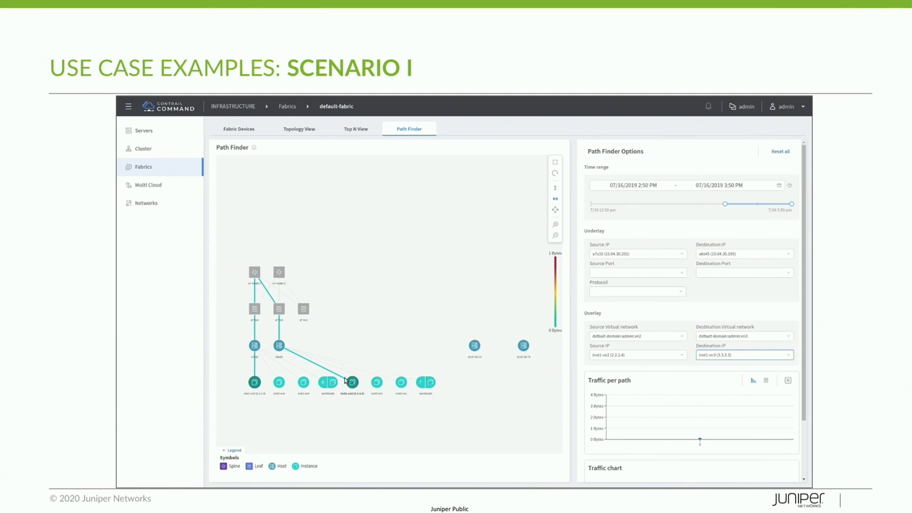
mouse_move(341, 377)
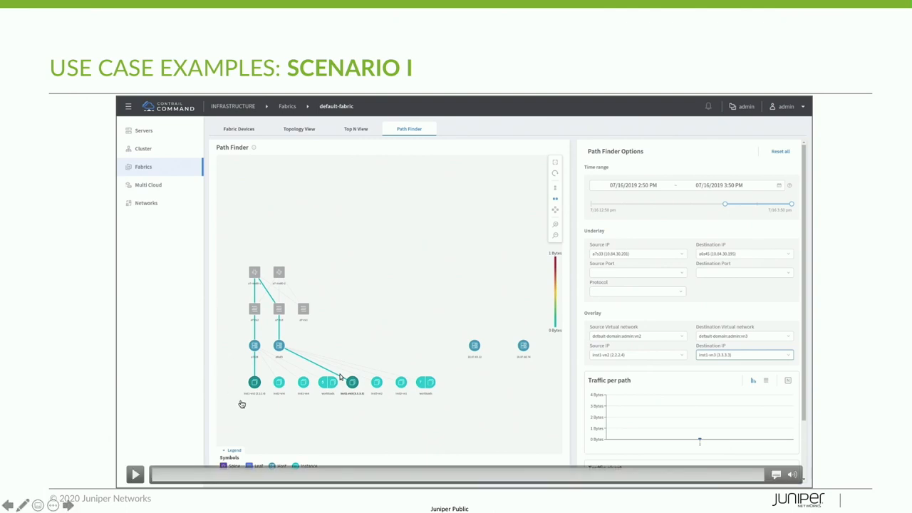
Step: Advance to Scenario II, whose Top N demo filters flows 10.84.30.195 to 10.84.30.201
key("right")
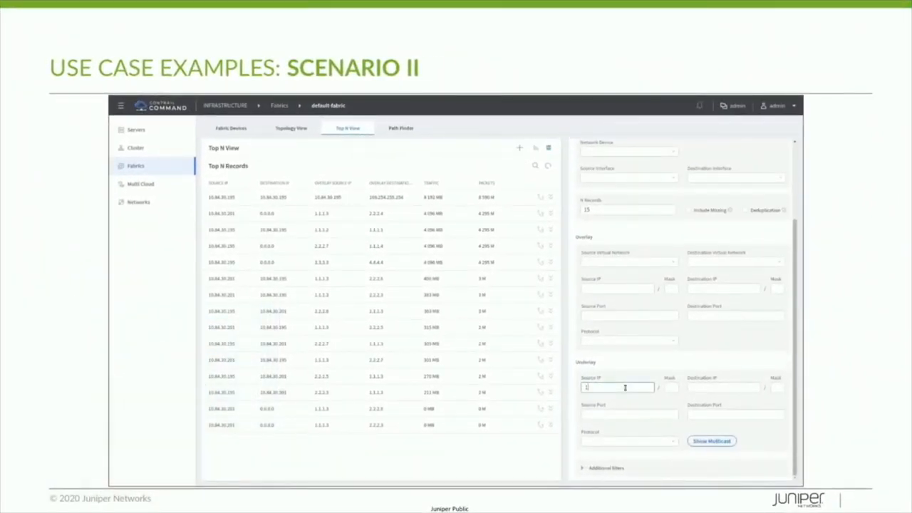
type("10.84.30.195")
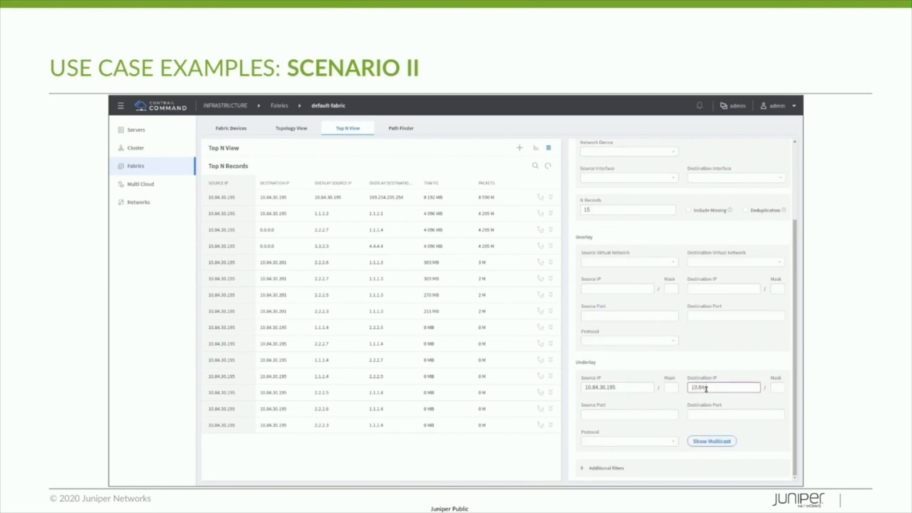
type("10.84.30.201")
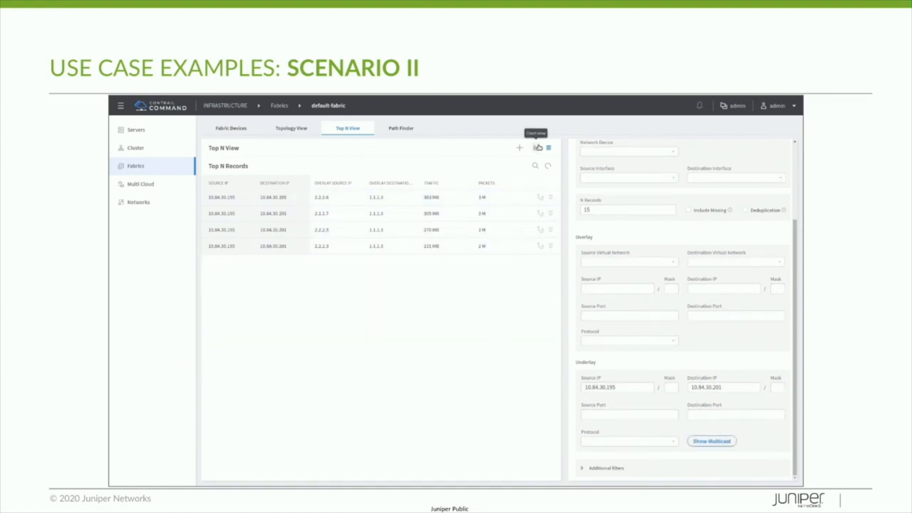
Step: Play the Scenario II video past the four-flow bar chart back to the records table
left_click(537, 147)
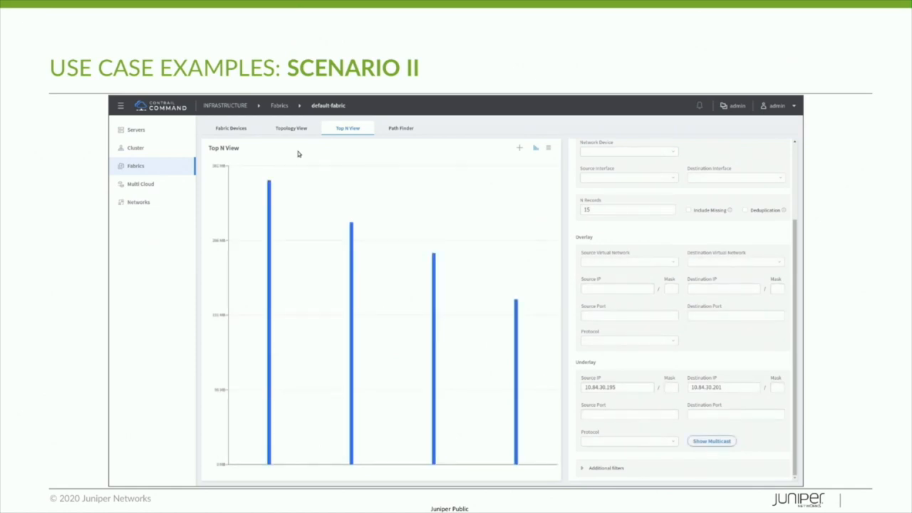
mouse_move(270, 187)
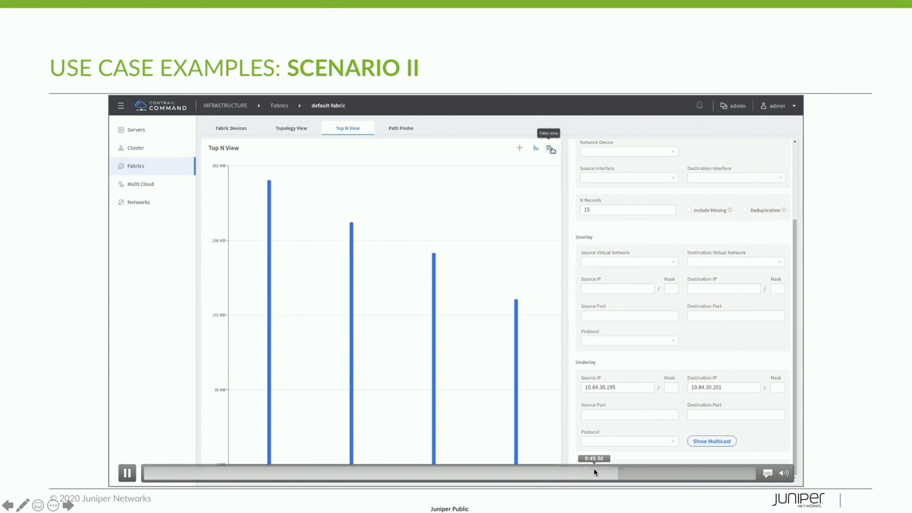
left_click(549, 149)
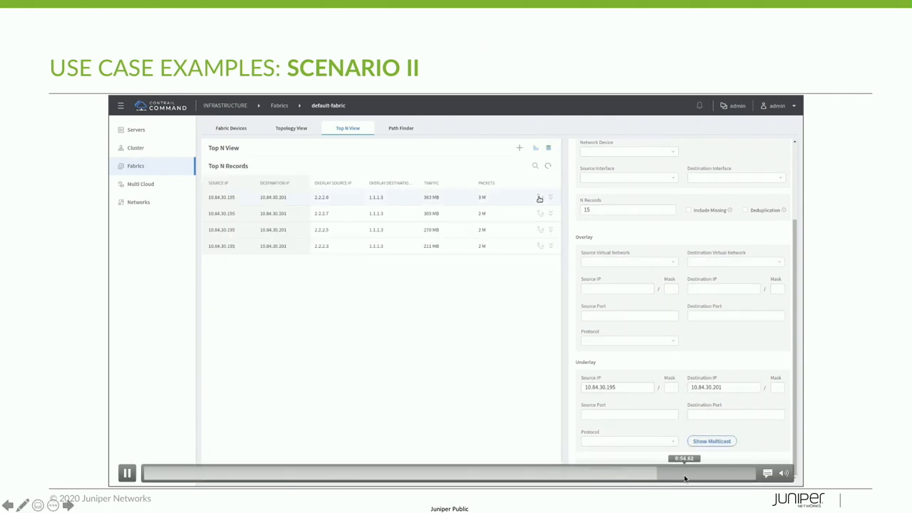
Step: Skip the Scenario II video to its Path Finder section, then reach Scenario III
left_click(401, 128)
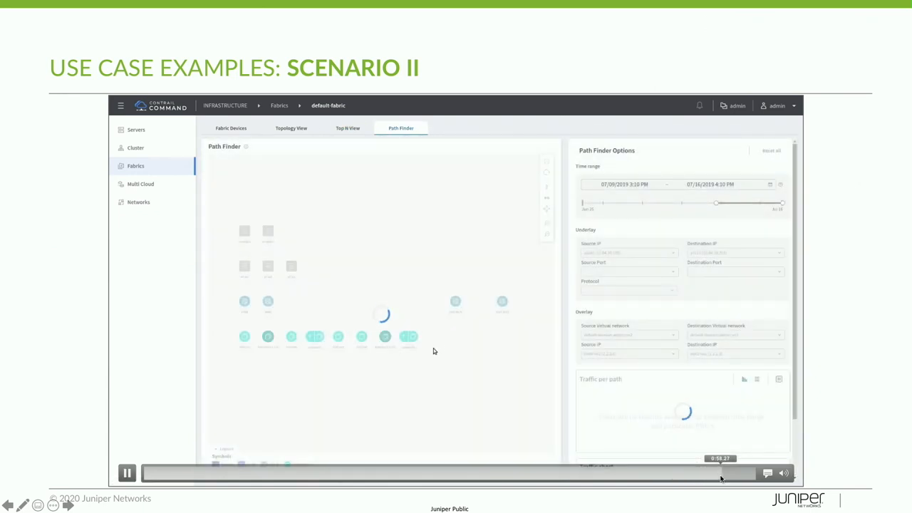
left_click(348, 127)
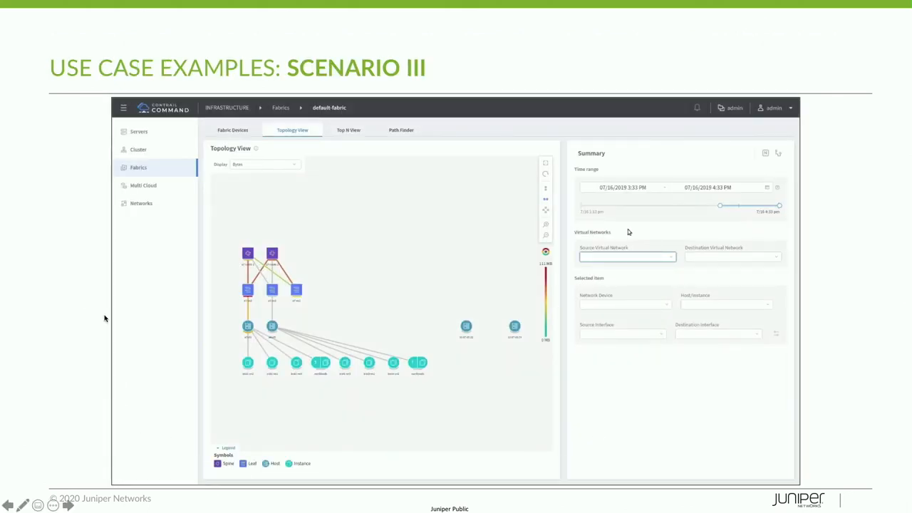
Step: Play the Scenario III topology video to the two-week range, then rewind via the progress bar
left_click(622, 188)
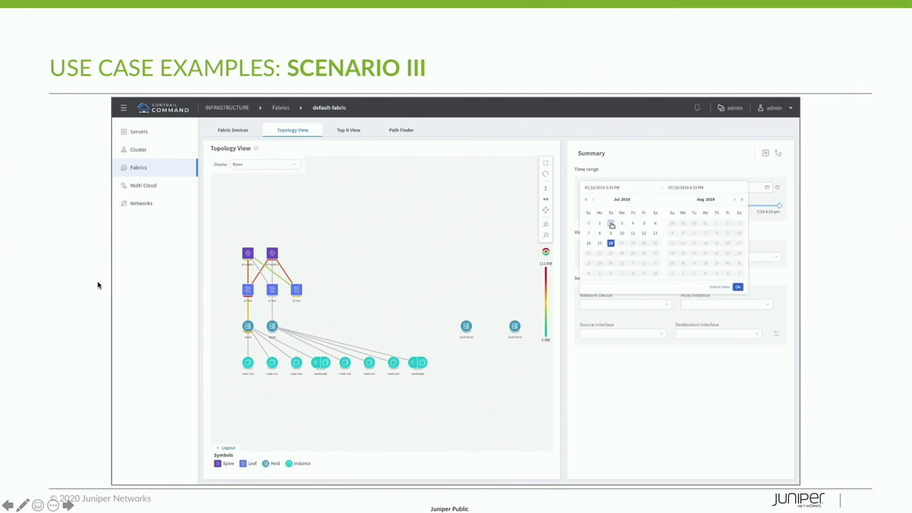
left_click(737, 287)
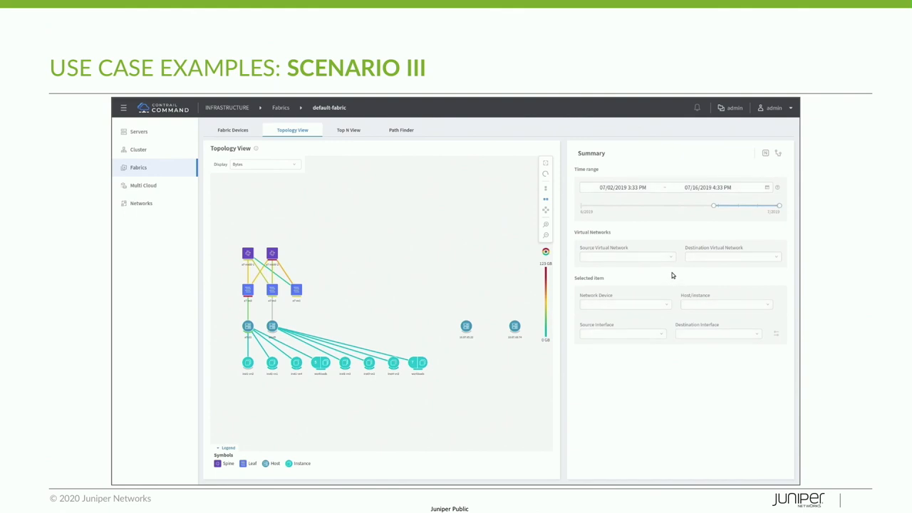
left_click(627, 257)
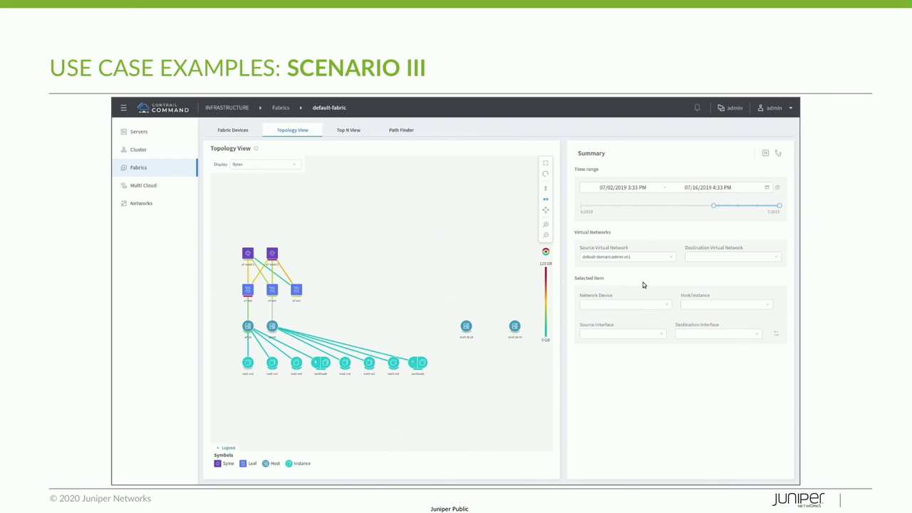
mouse_move(376, 291)
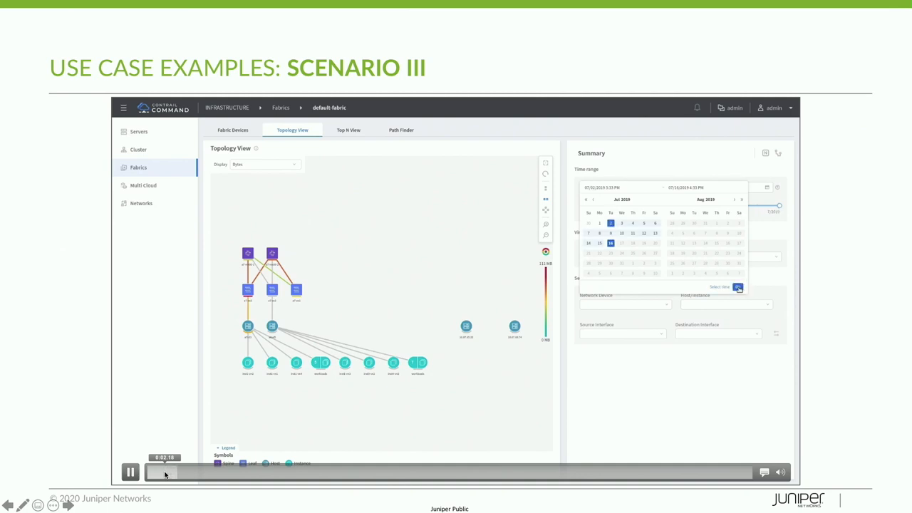
Step: Rewind and replay the Scenario III video through leaf device and interface selection
left_click(739, 287)
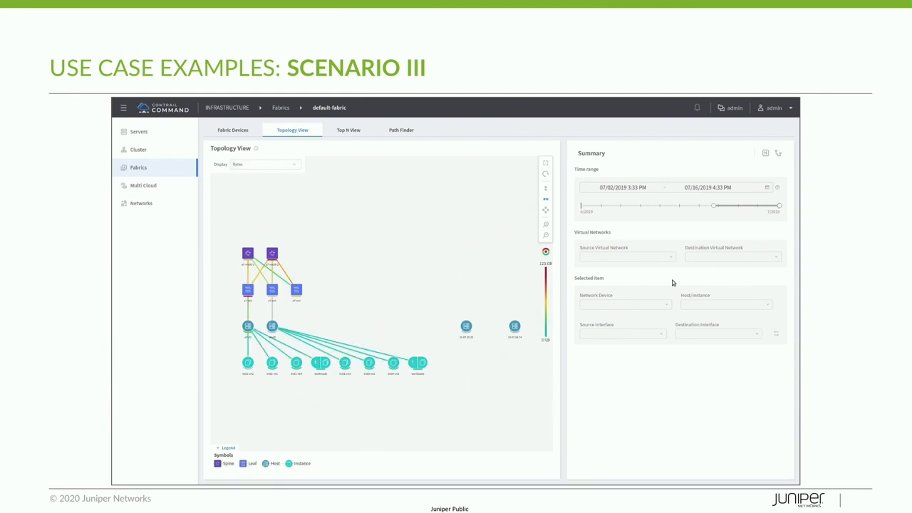
left_click(626, 256)
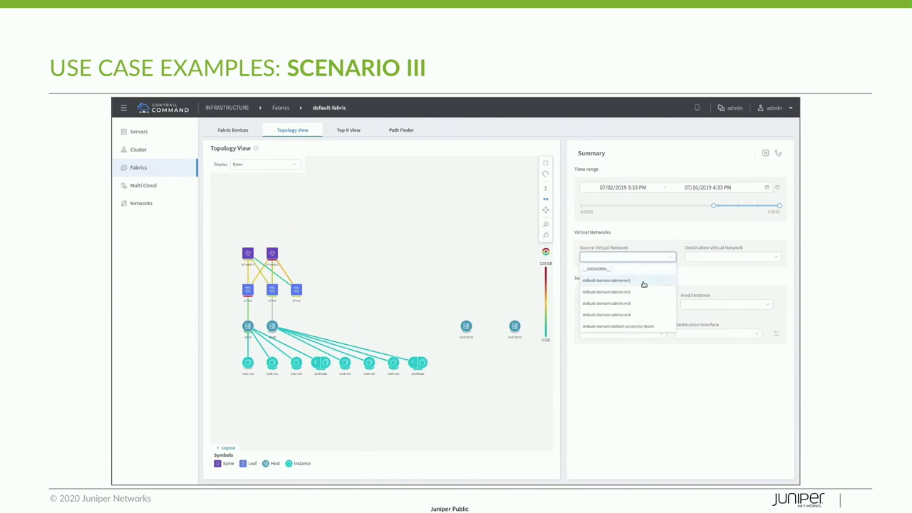
left_click(607, 280)
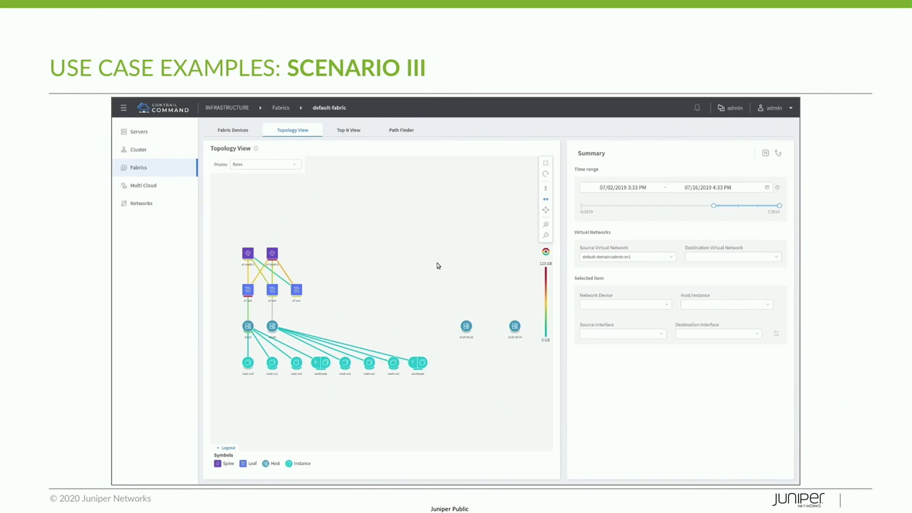
mouse_move(339, 310)
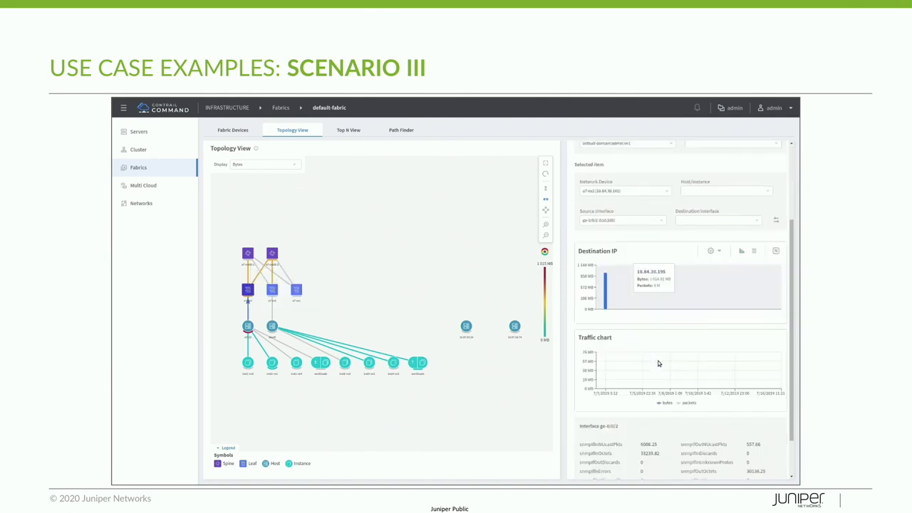
Step: Leave the slideshow and open xflow-fabric from Contrail Command's Fabrics list
left_click(711, 250)
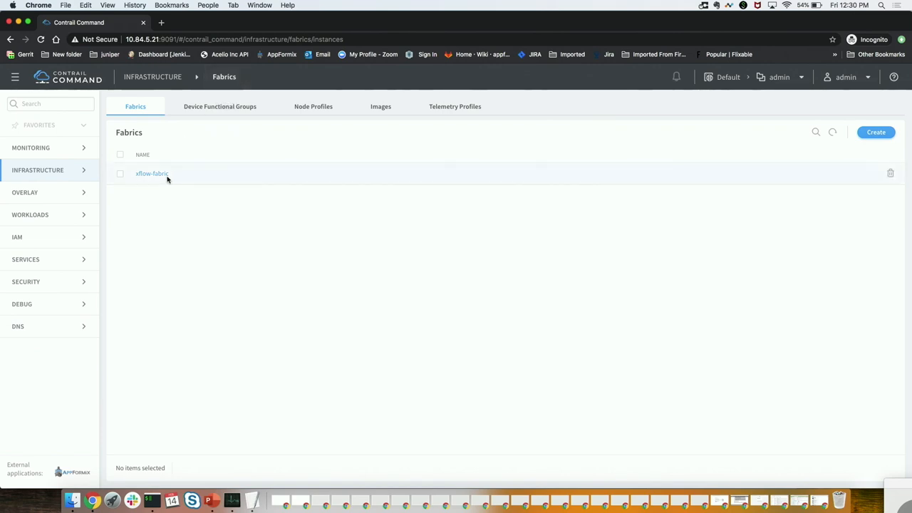
left_click(152, 173)
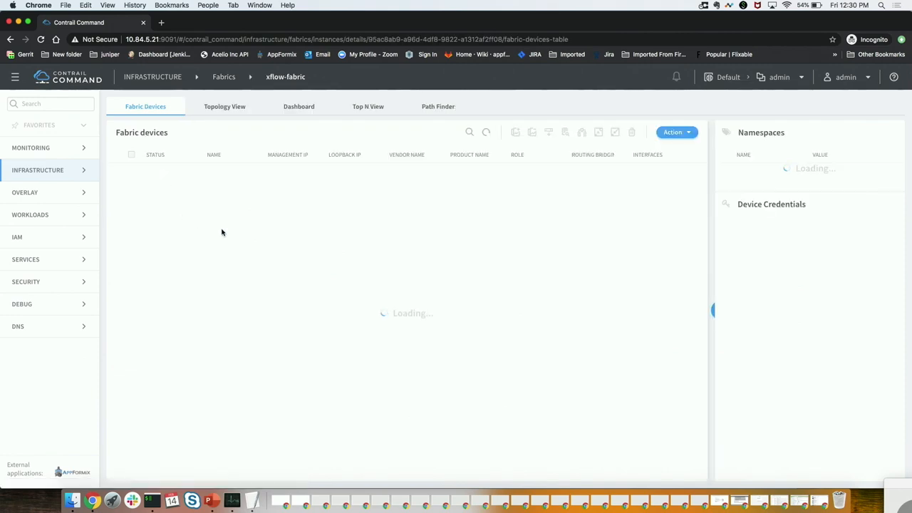